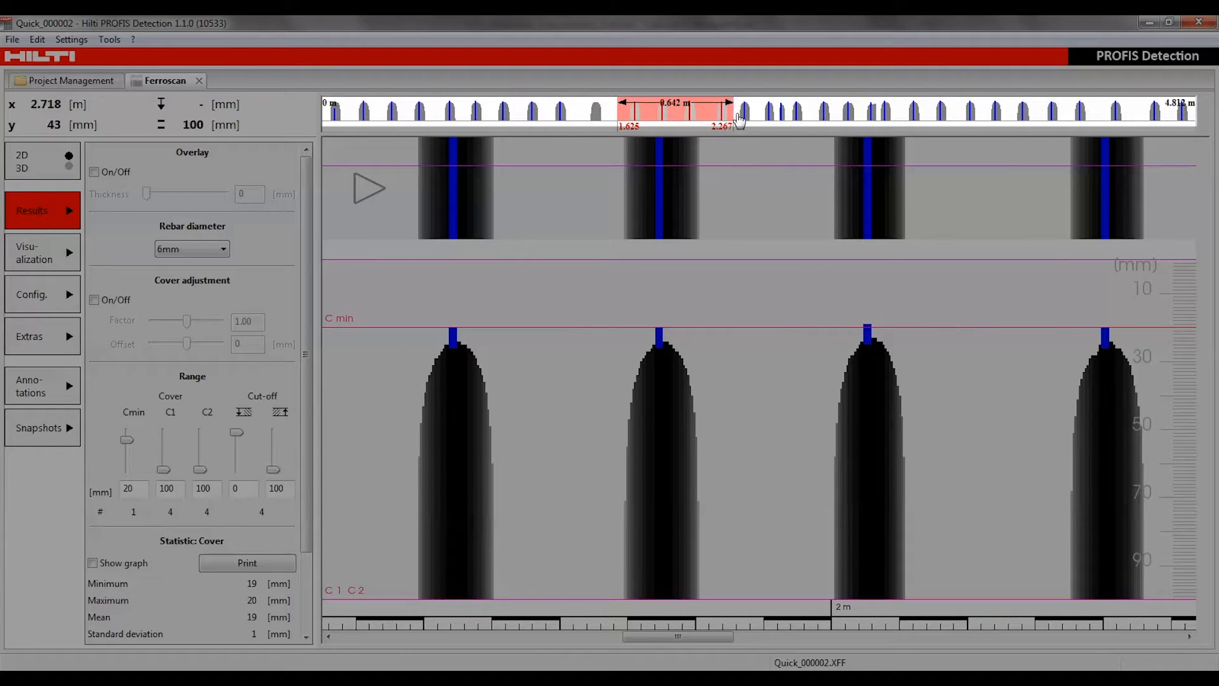
Stretch the red range window to 0.945 m and shift it to cover 2.125–3.070 m
left_click_drag(734, 103, 778, 102)
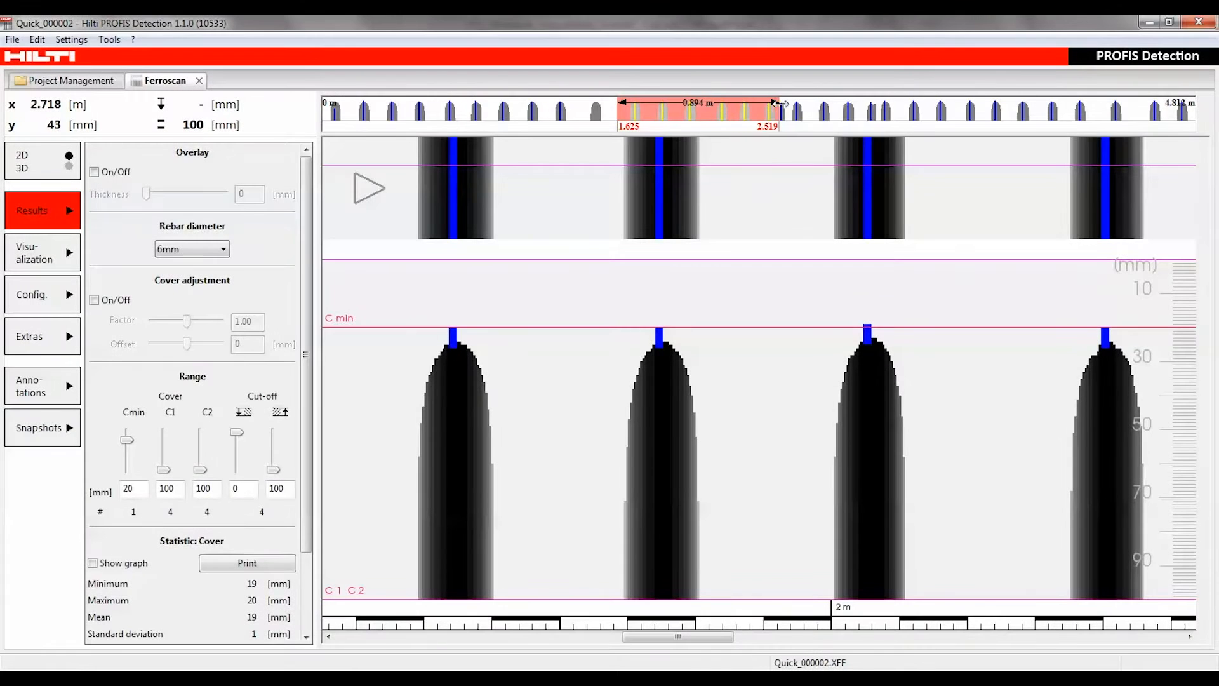
left_click_drag(777, 103, 788, 104)
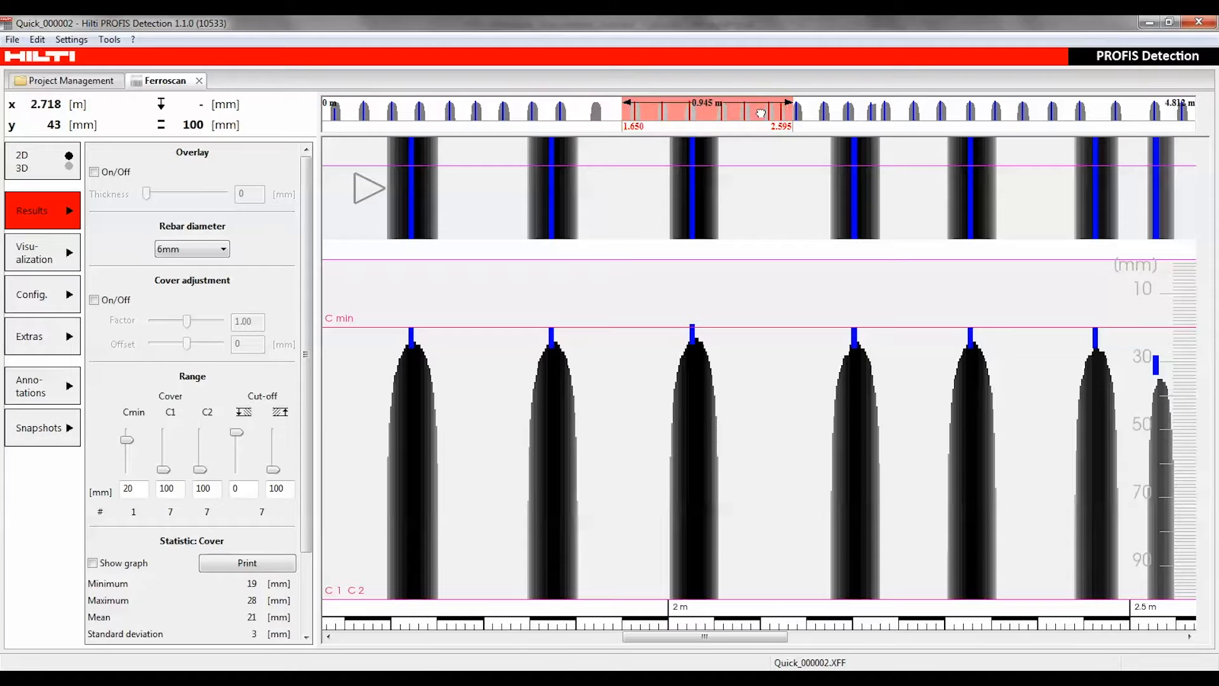
left_click_drag(762, 113, 848, 109)
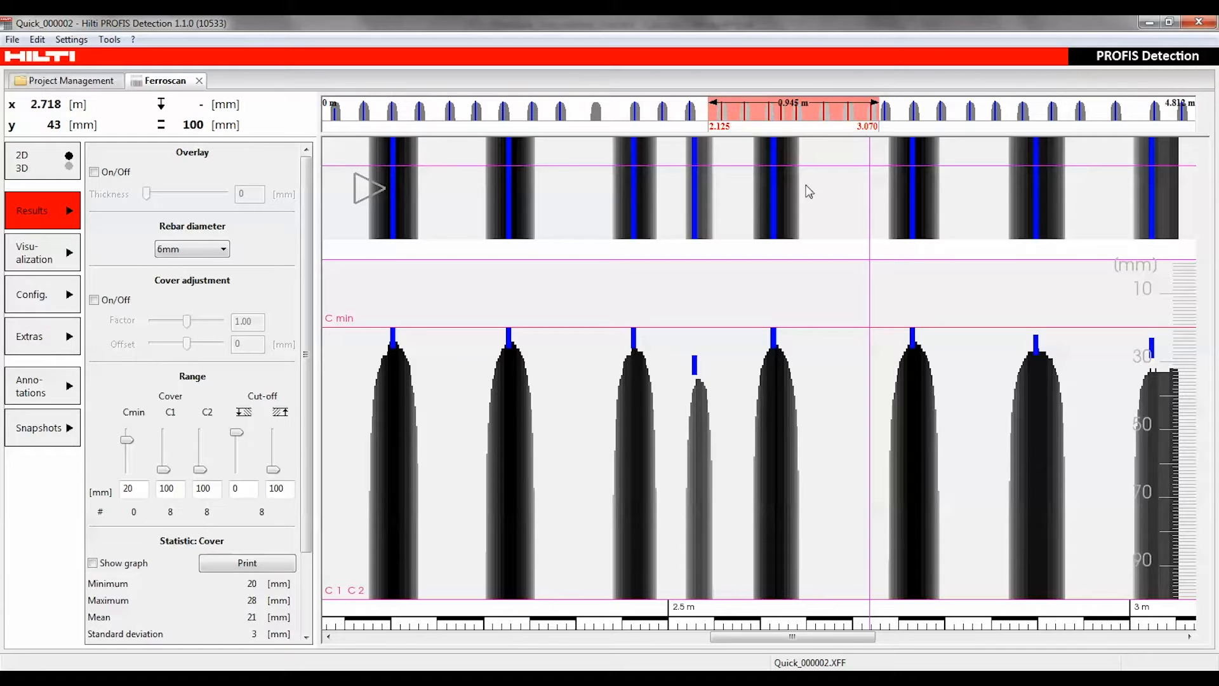
mouse_move(553, 252)
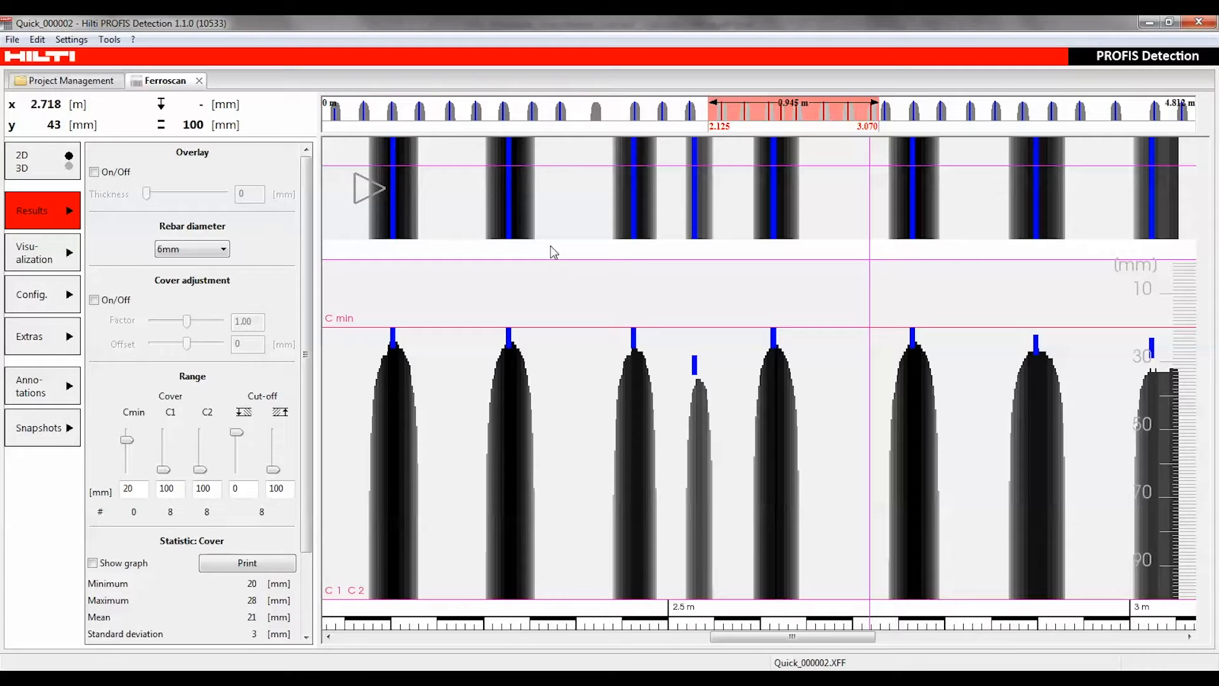
mouse_move(1122, 228)
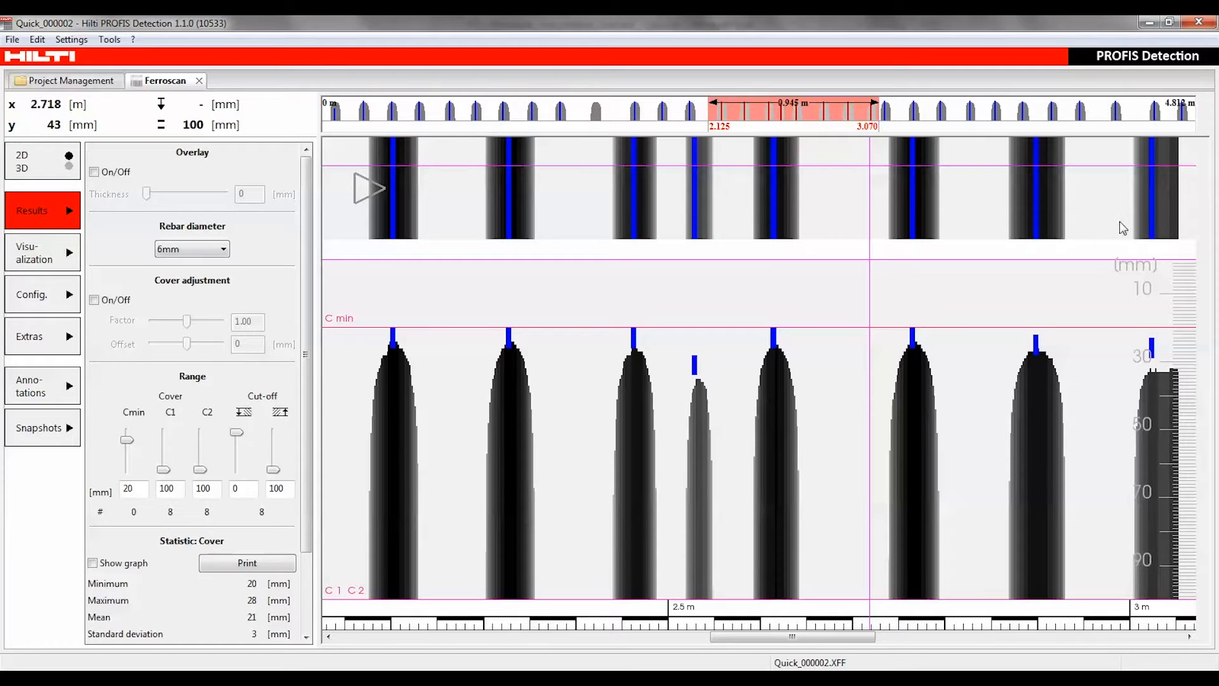
mouse_move(627, 589)
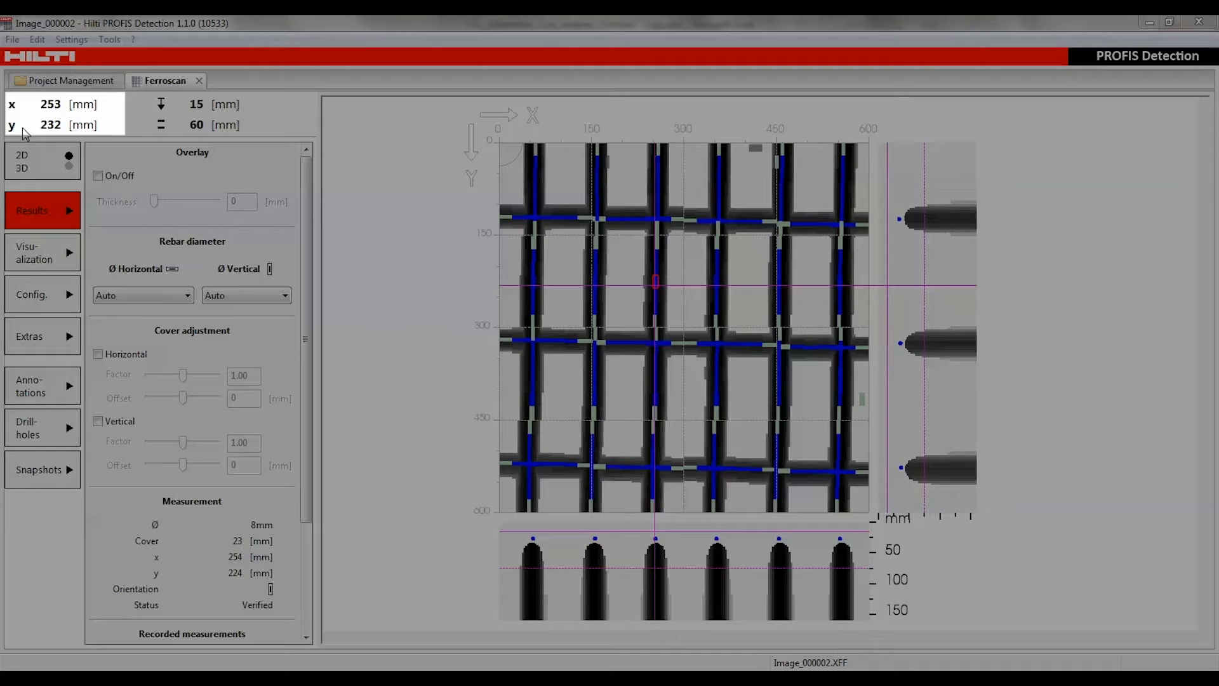
mouse_move(470, 179)
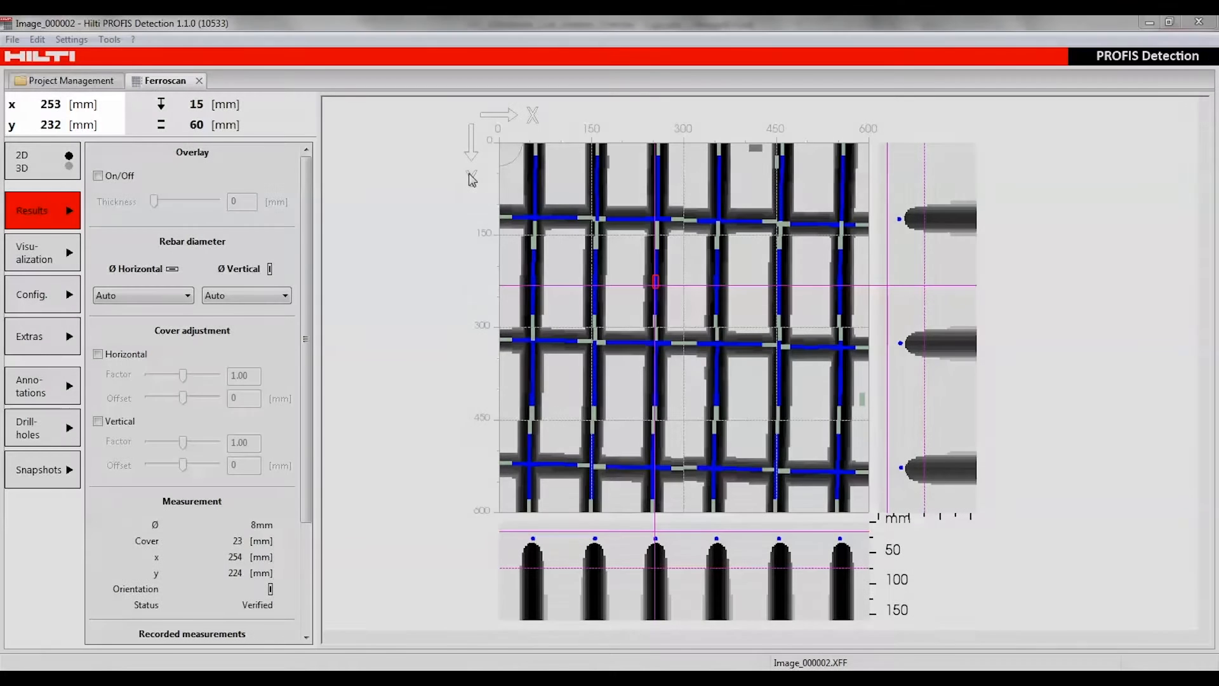
Move the crosshair on the rebar grid toward the left side near x 99, y 216
left_click(655, 288)
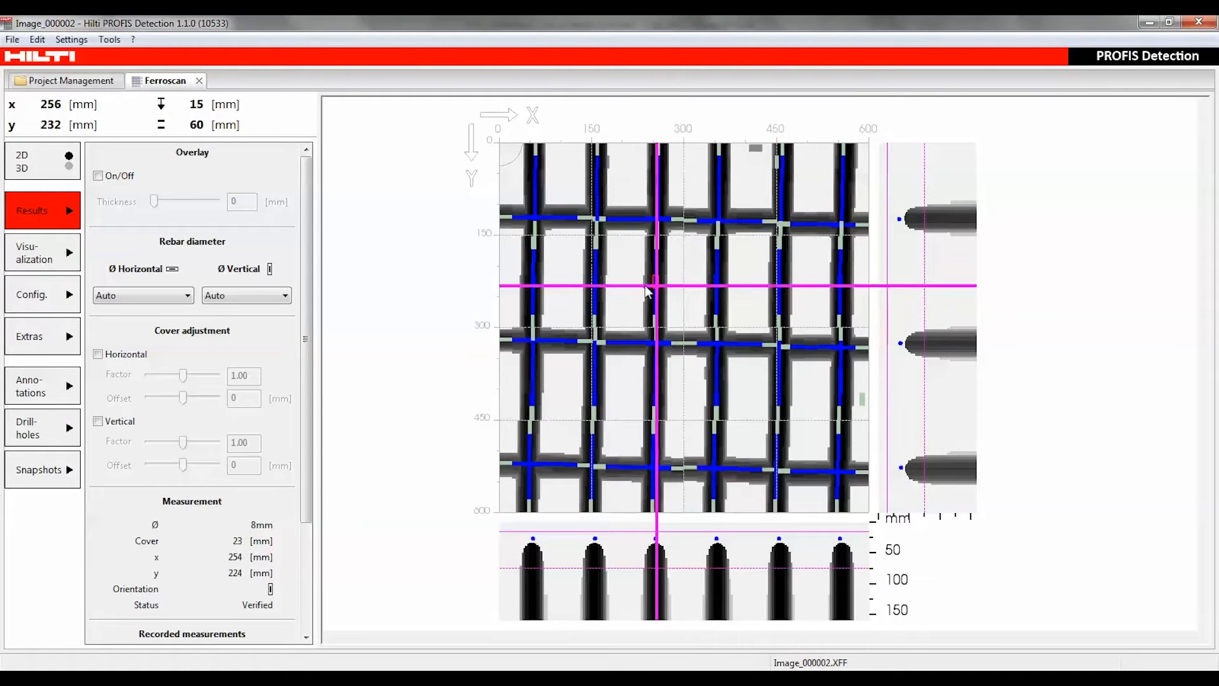
left_click(560, 287)
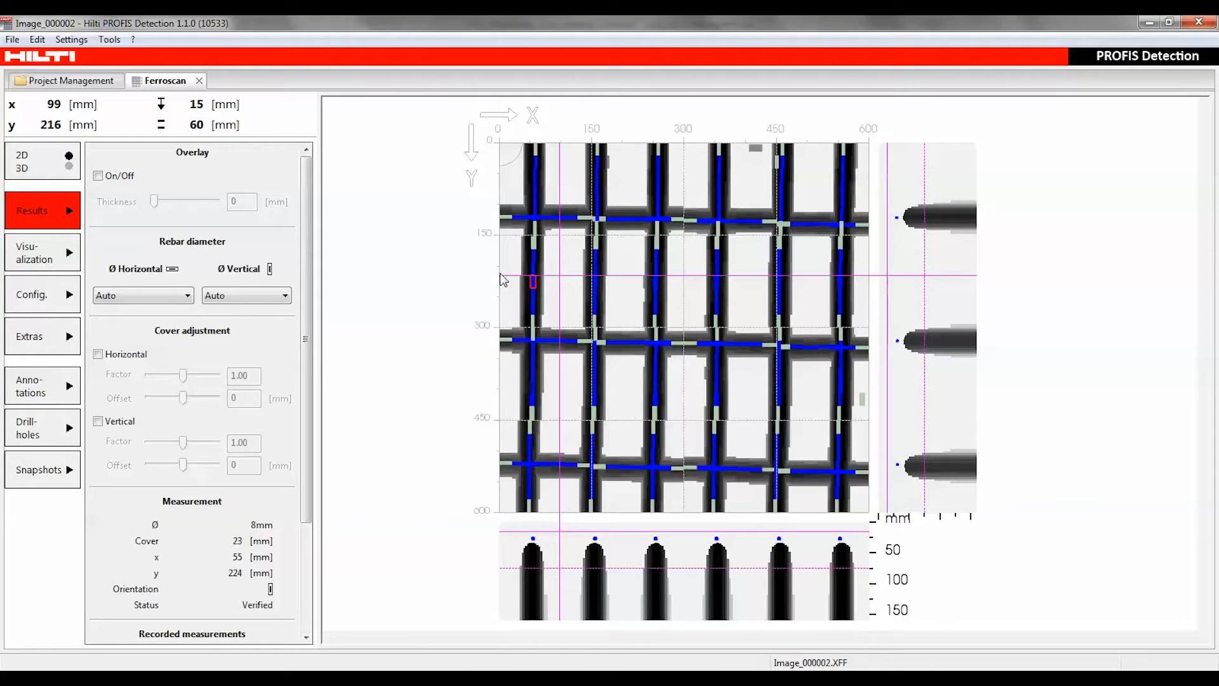
mouse_move(473, 180)
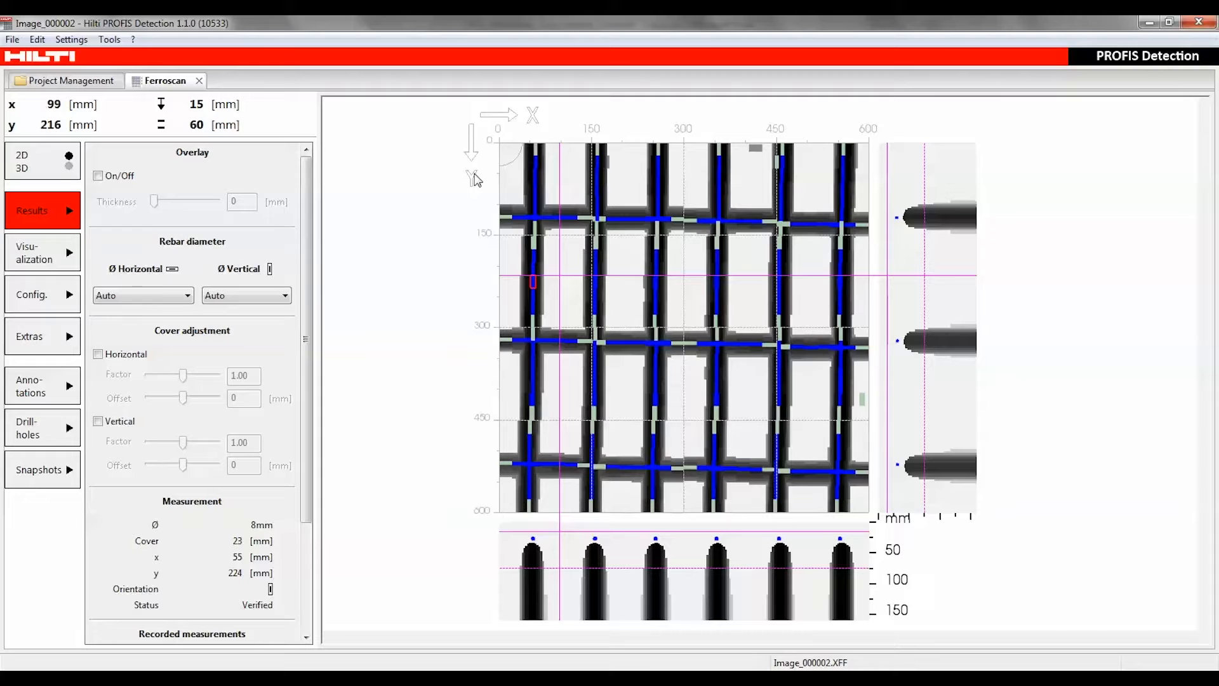
mouse_move(556, 167)
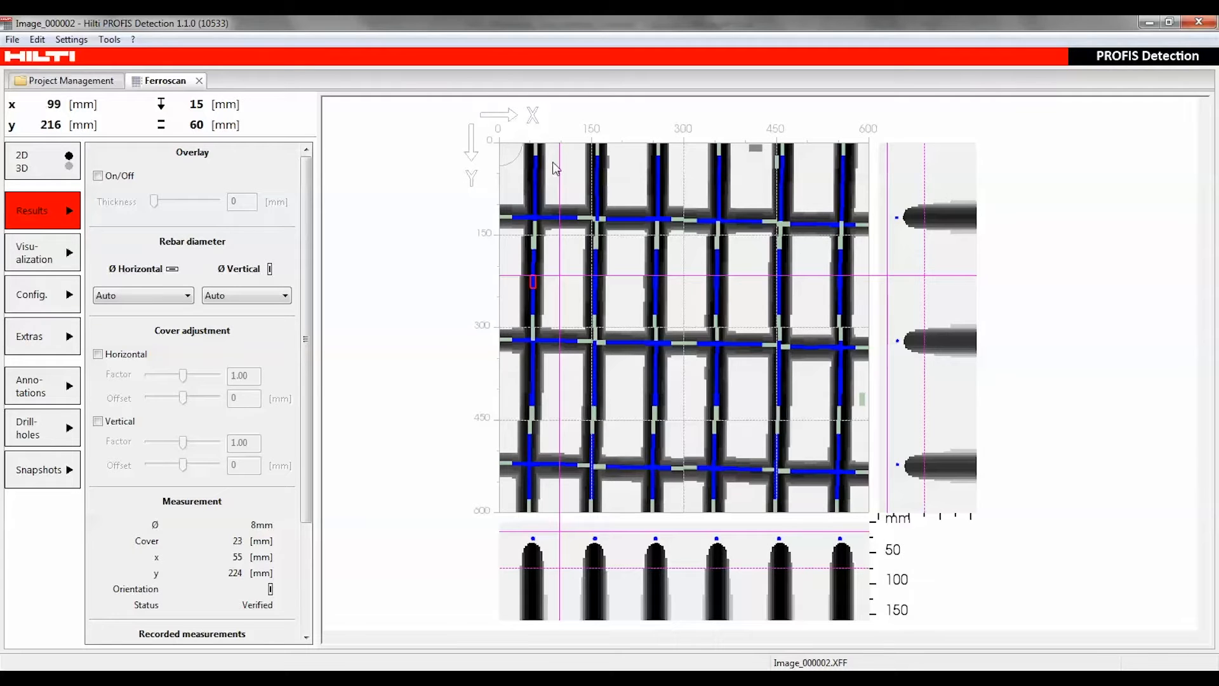
mouse_move(533, 127)
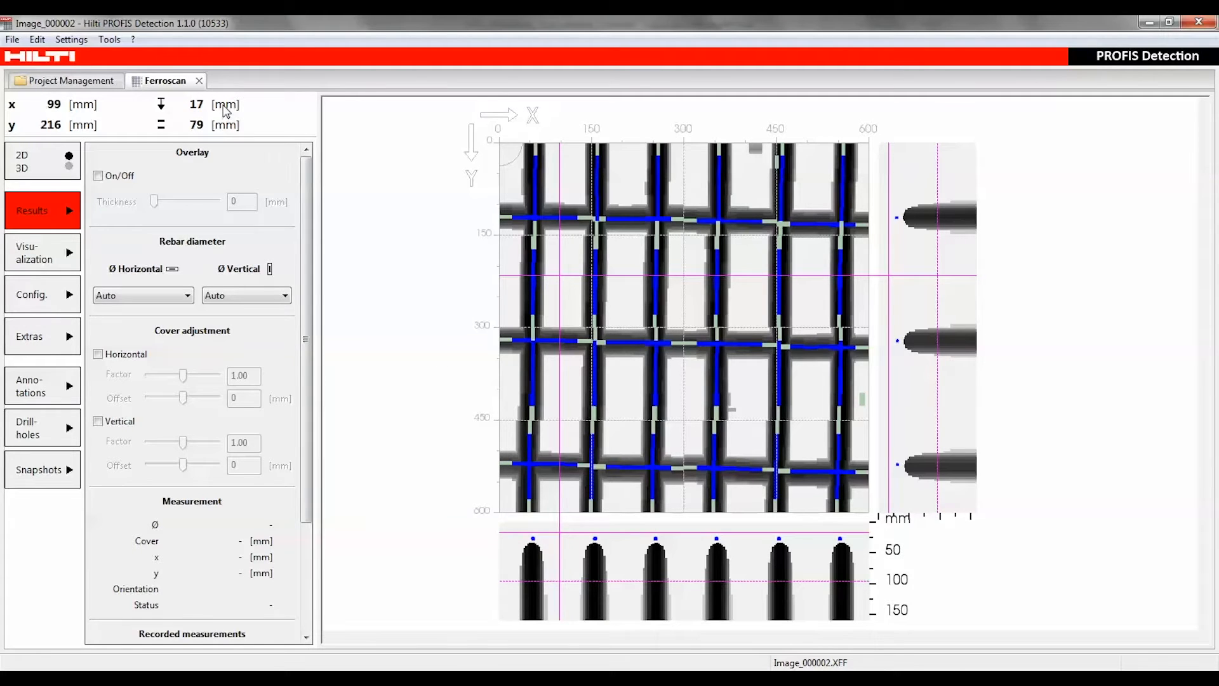
mouse_move(145, 100)
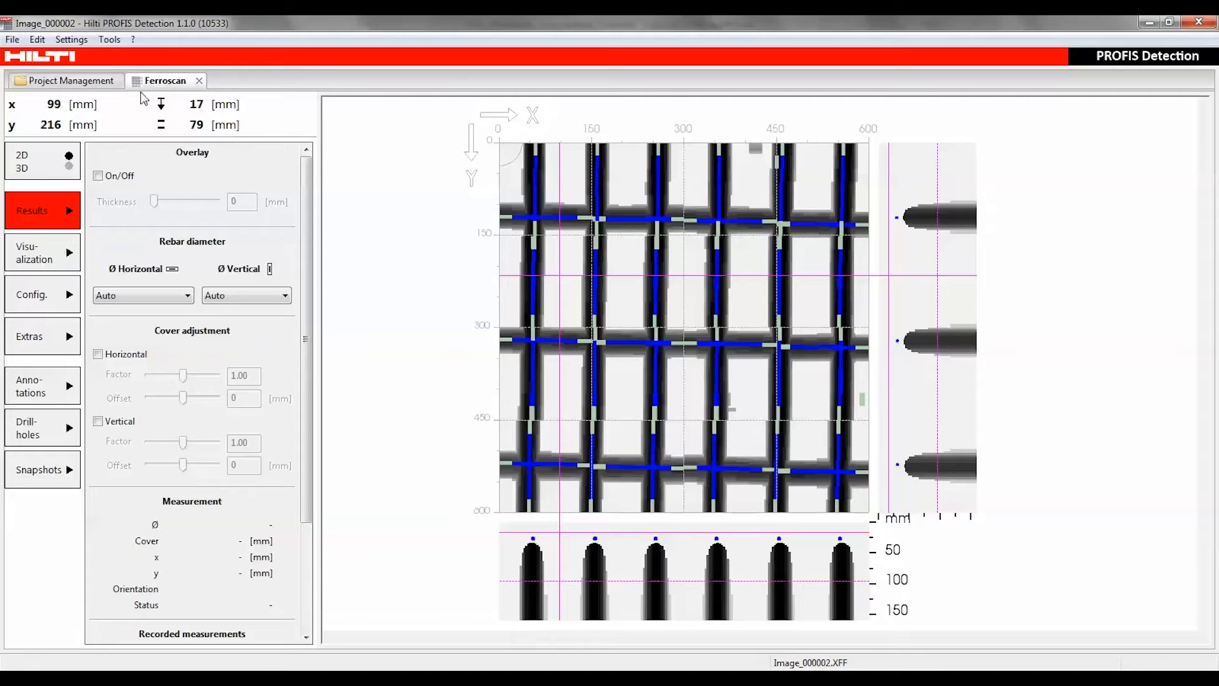
left_click(72, 39)
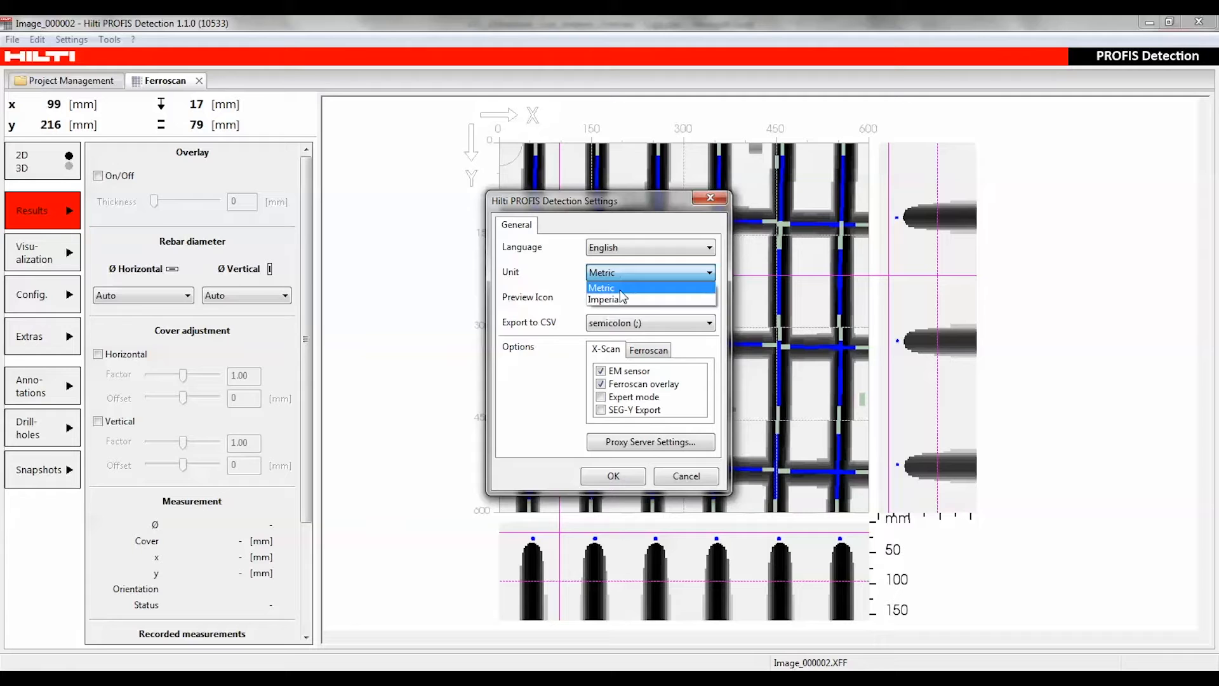
left_click(608, 300)
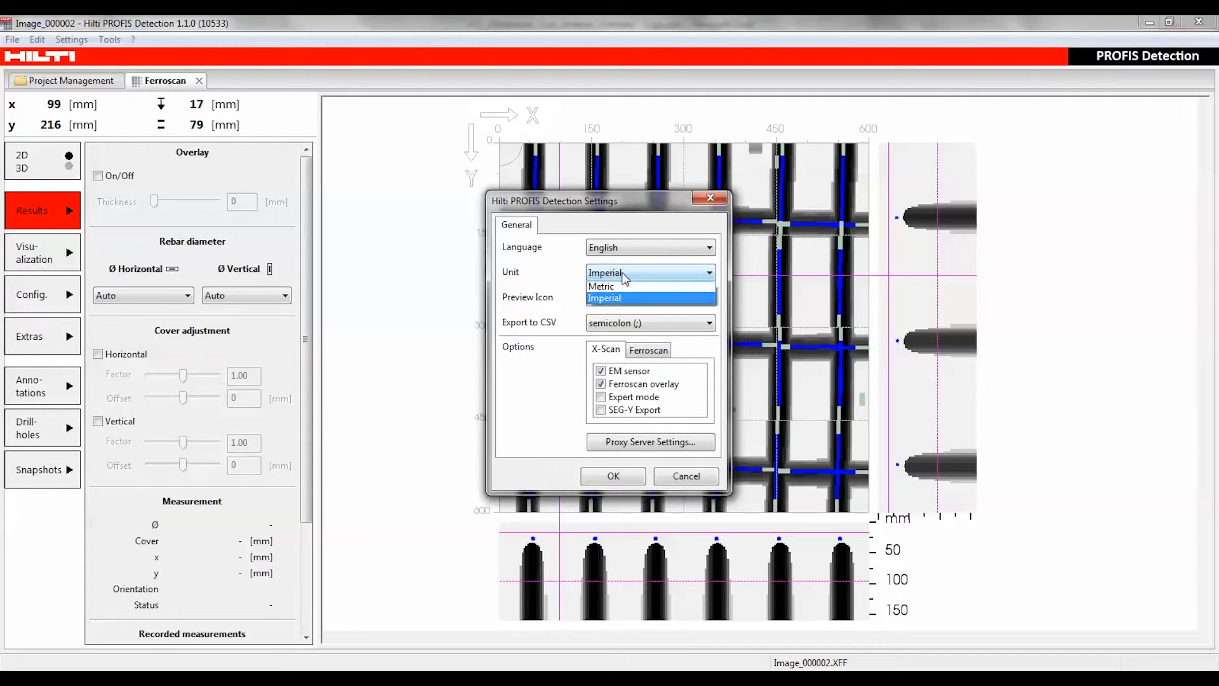
left_click(601, 286)
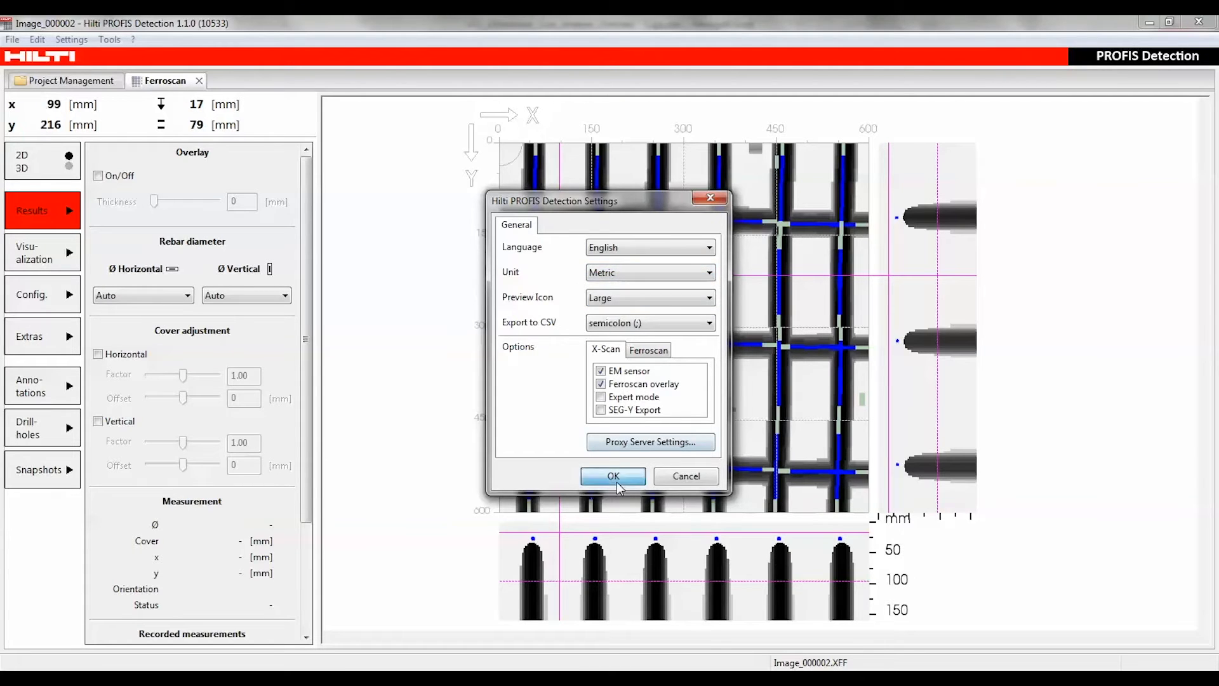
left_click(612, 476)
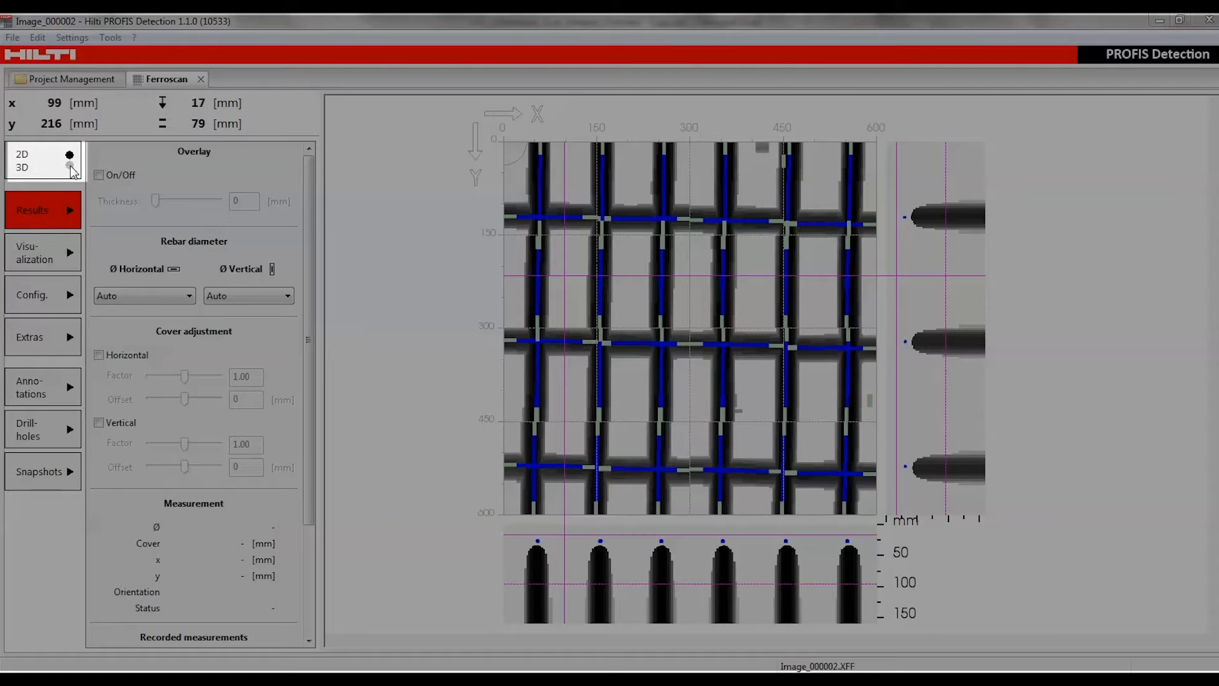
Switch the Image_000002 rebar grid scan to the 3D slab model view
left_click(66, 167)
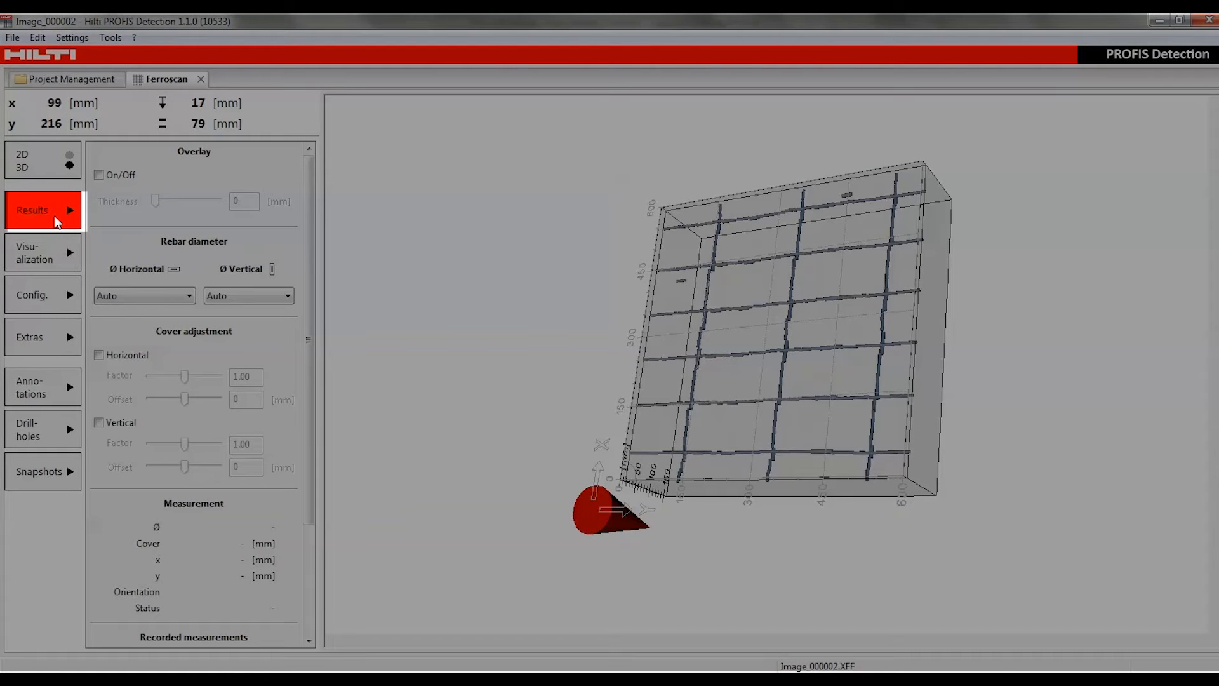
mouse_move(51, 191)
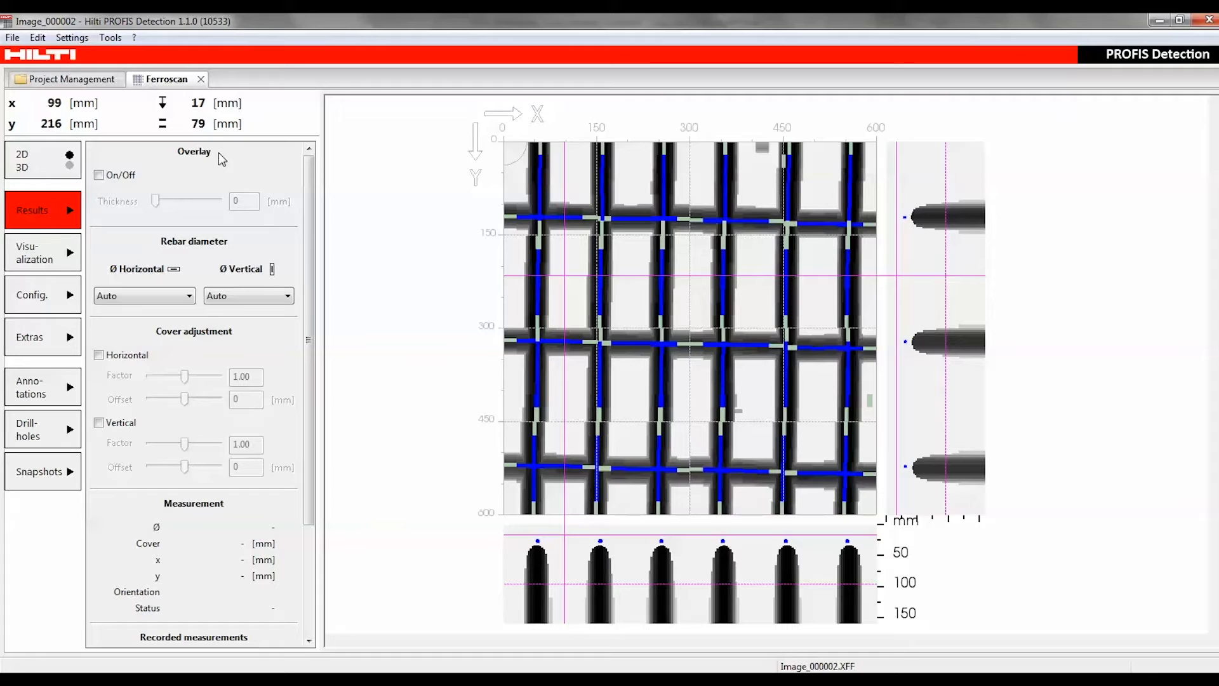
mouse_move(231, 251)
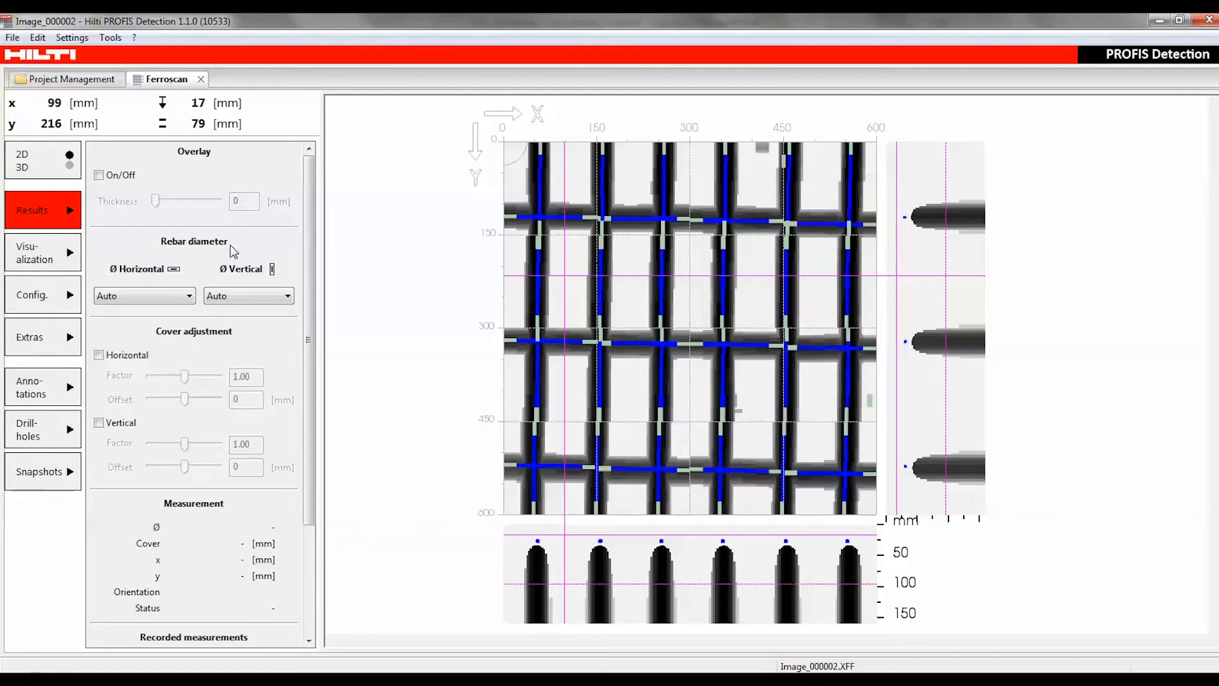
mouse_move(246, 345)
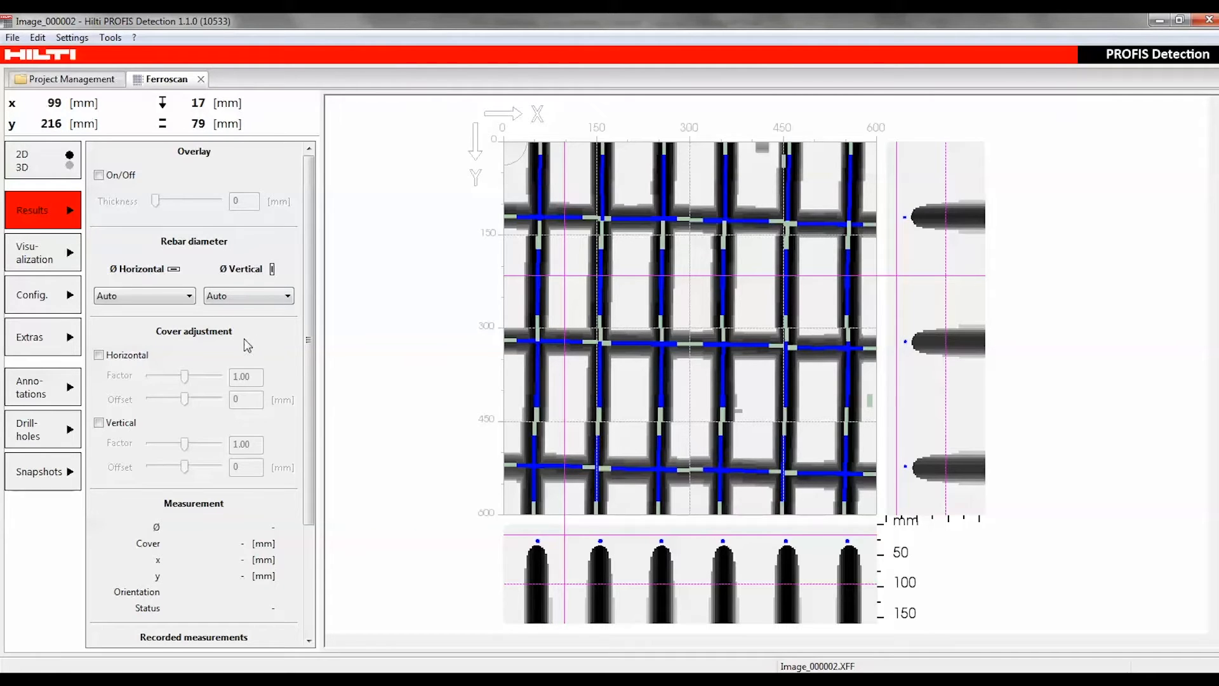
mouse_move(233, 513)
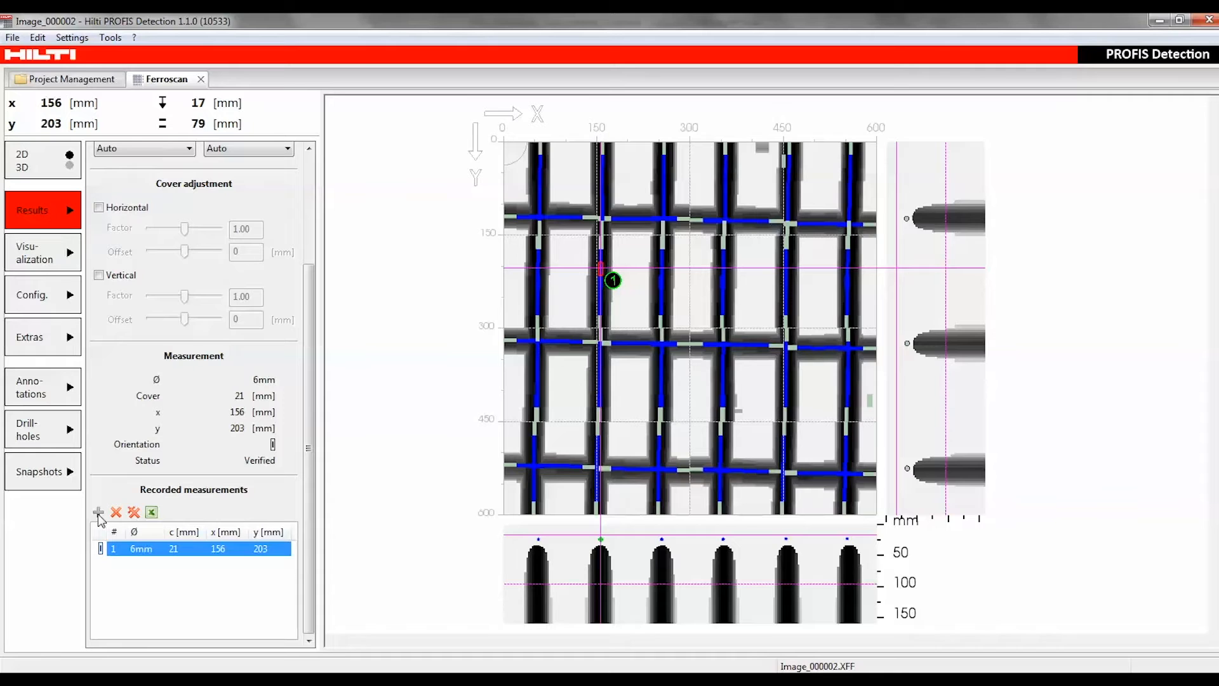
mouse_move(45, 325)
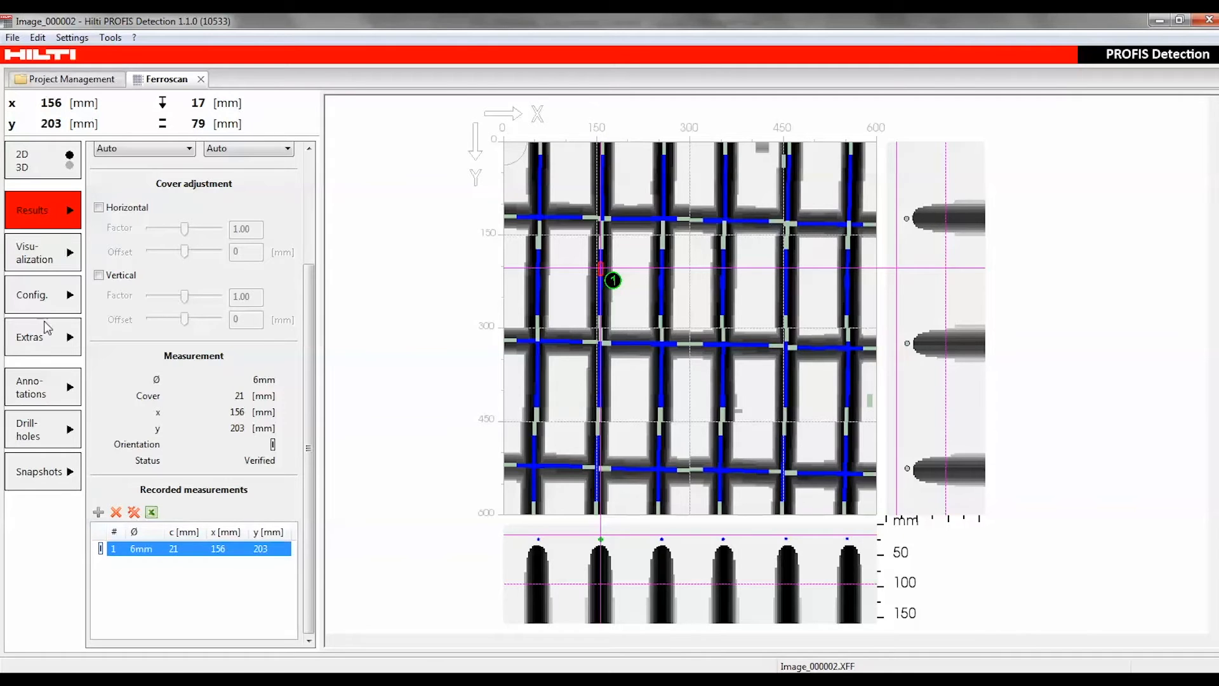
Bring up the visualization settings for the 3D concrete block
left_click(38, 253)
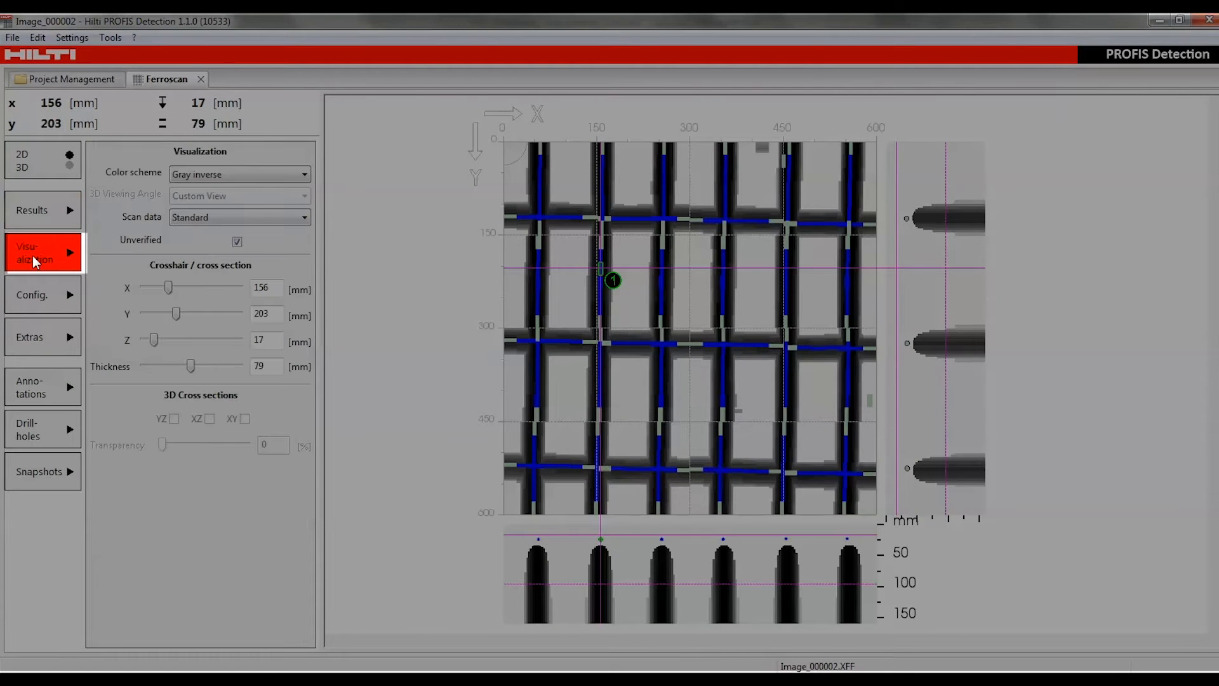
mouse_move(244, 148)
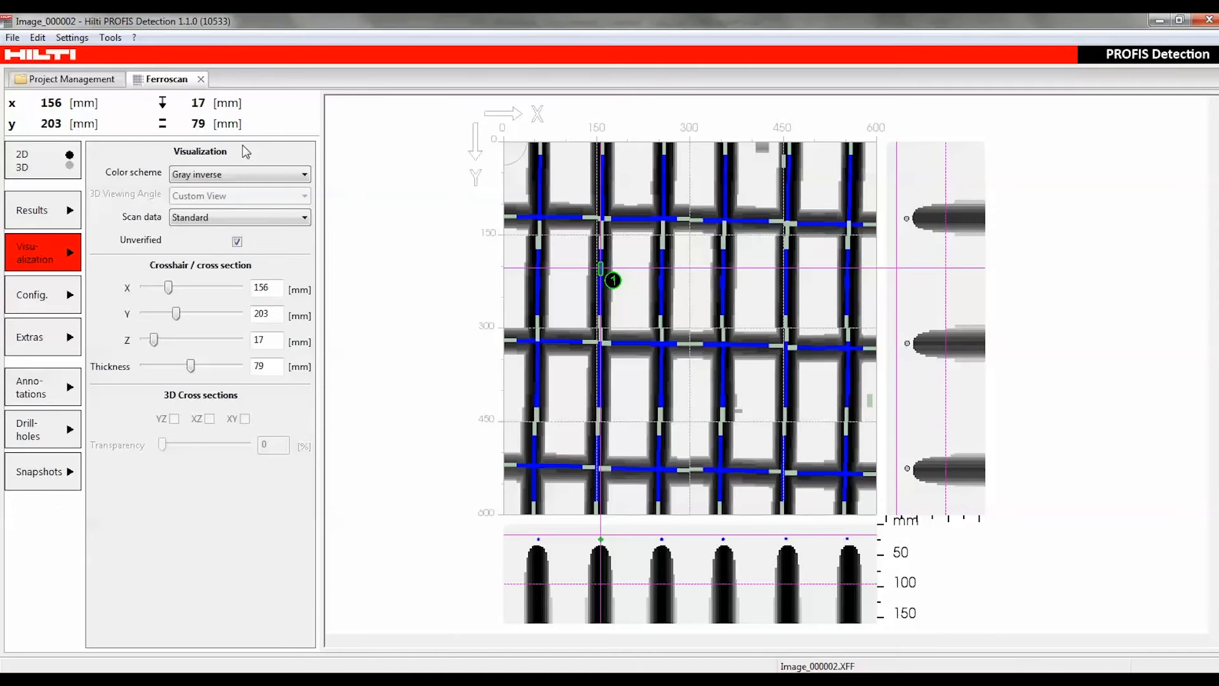
mouse_move(258, 274)
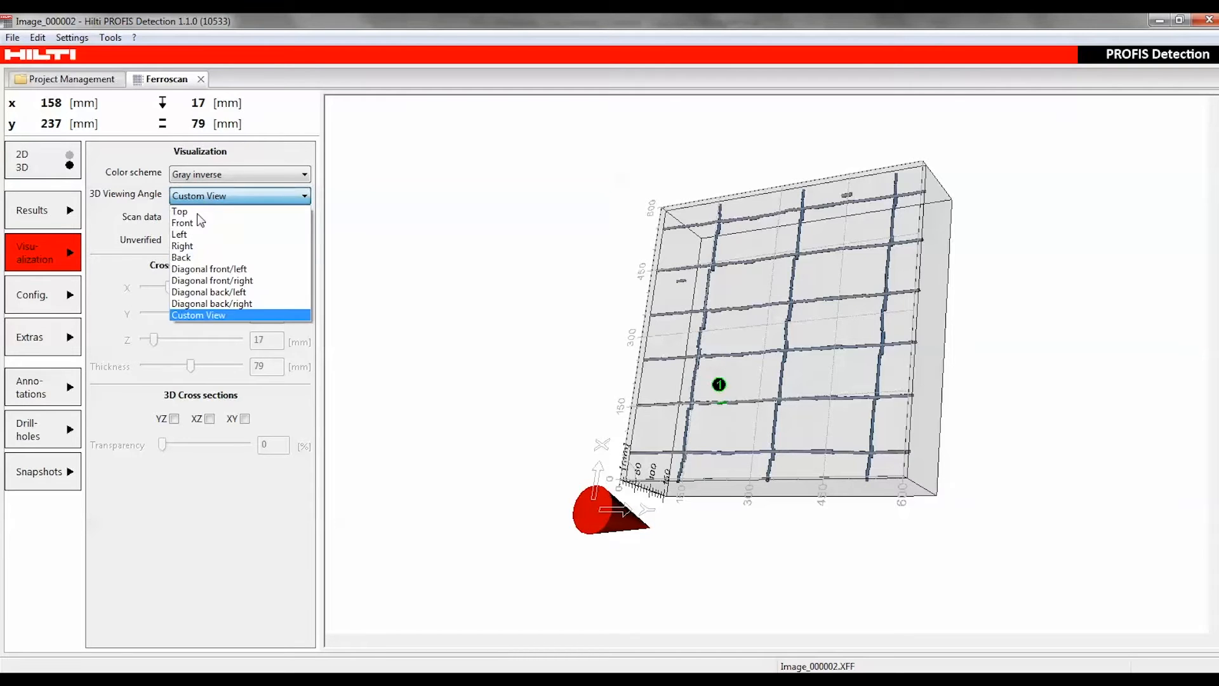
View the block from diagonal front/left with an XY cross-section moved through the rebar layer
left_click(210, 269)
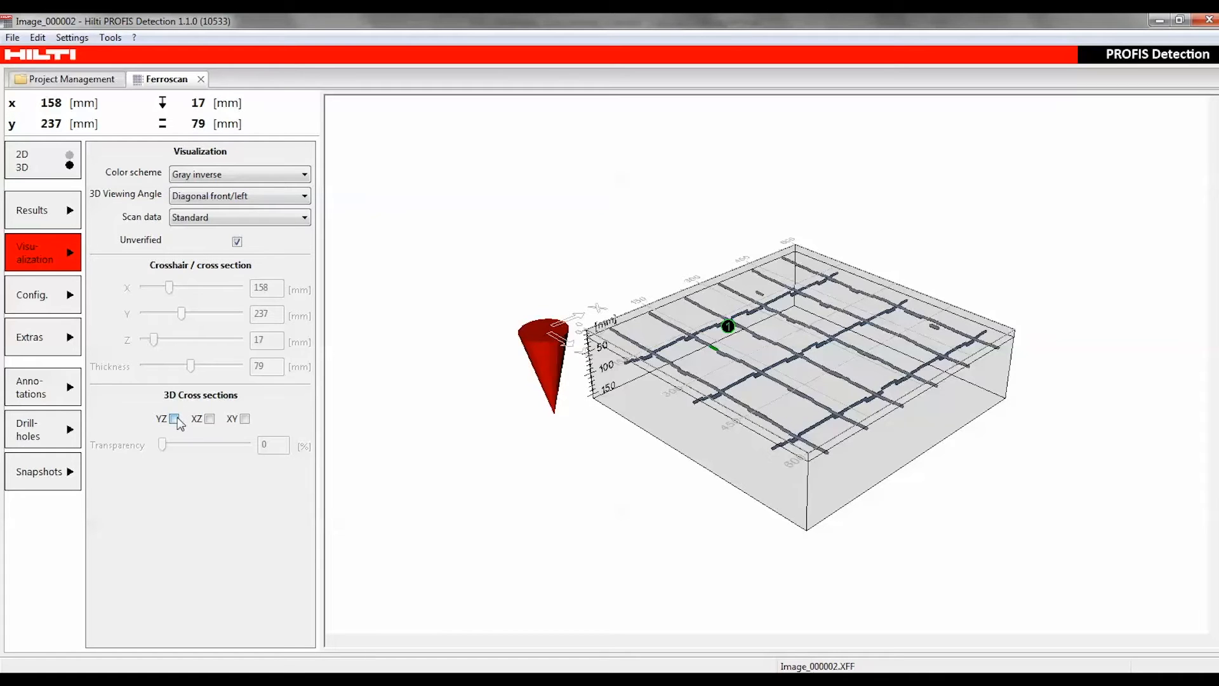
left_click(173, 419)
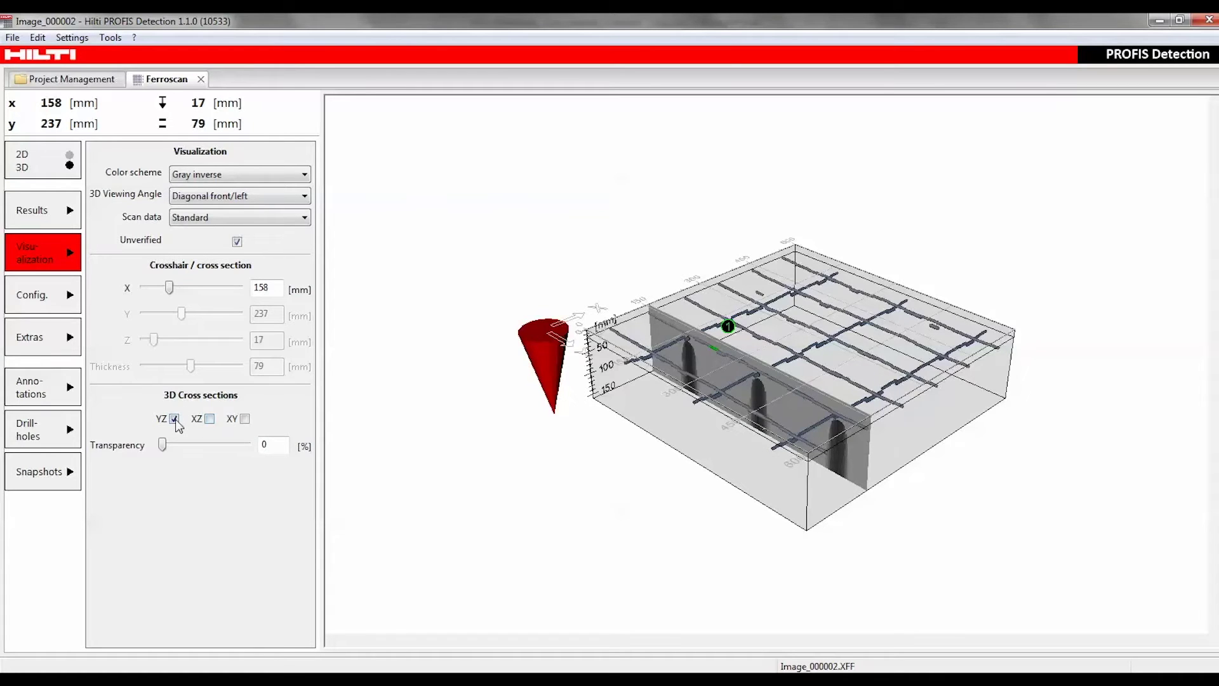
left_click(209, 419)
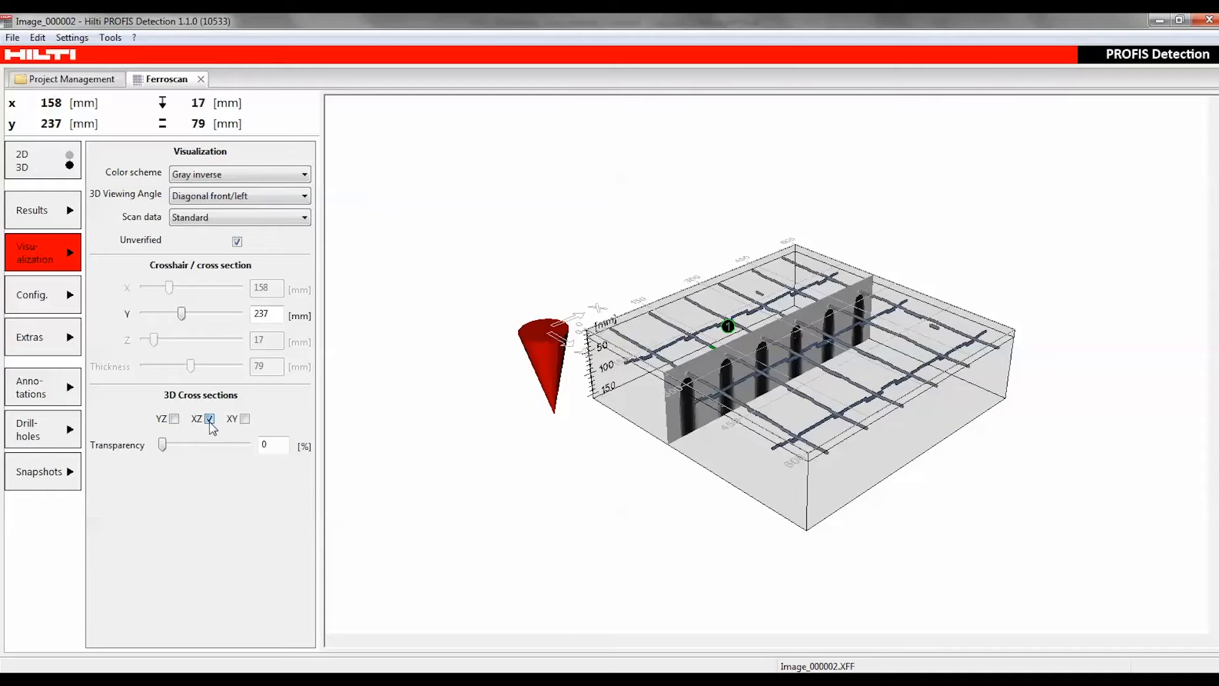
left_click(244, 419)
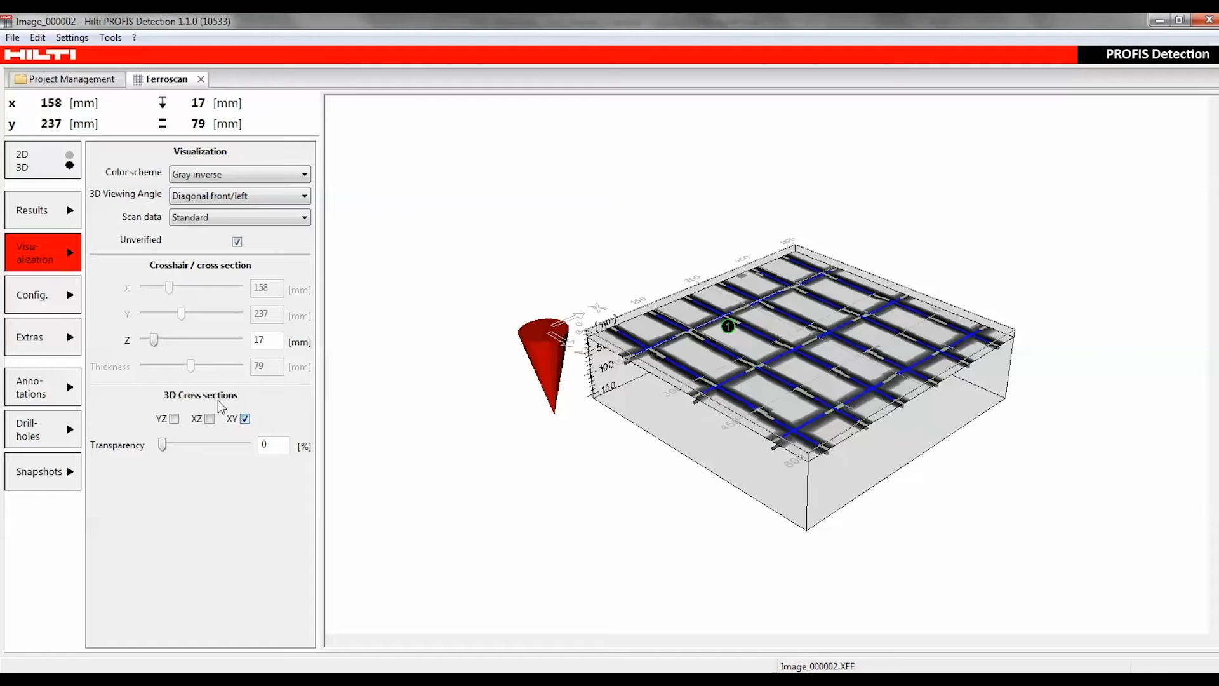
left_click_drag(153, 339, 180, 340)
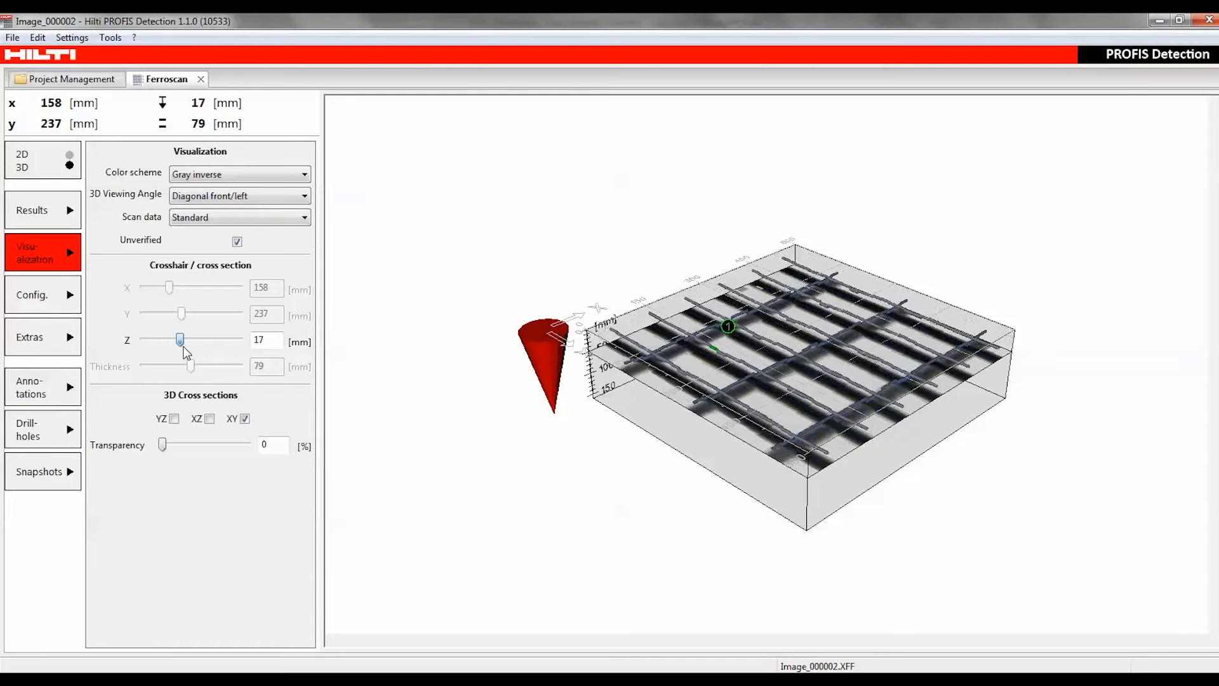
left_click_drag(180, 340, 172, 340)
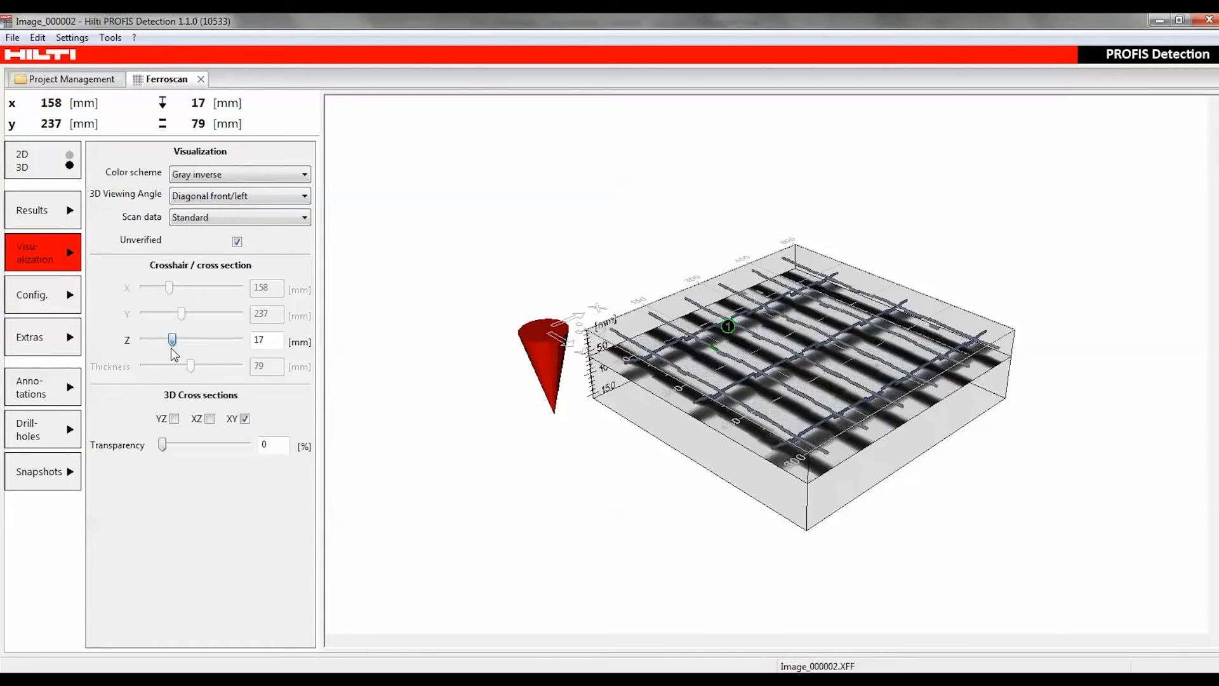
left_click(41, 294)
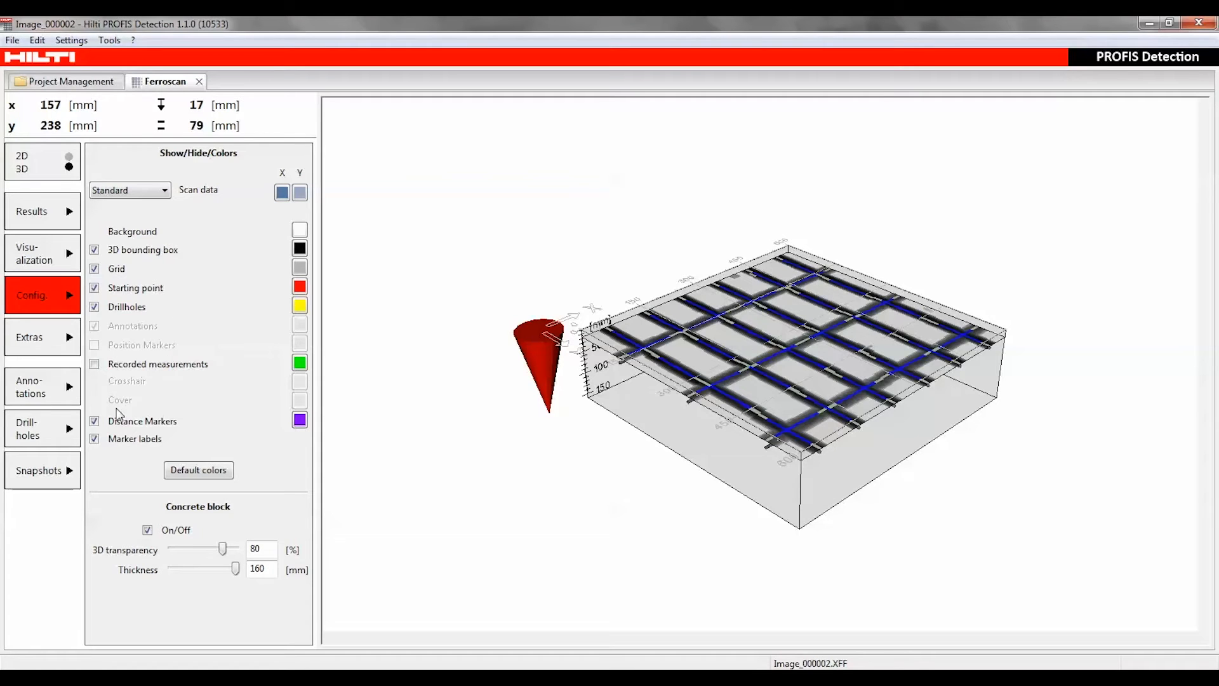
Return to the 2D grid view and show recorded measurement 1 on the scan
left_click(63, 158)
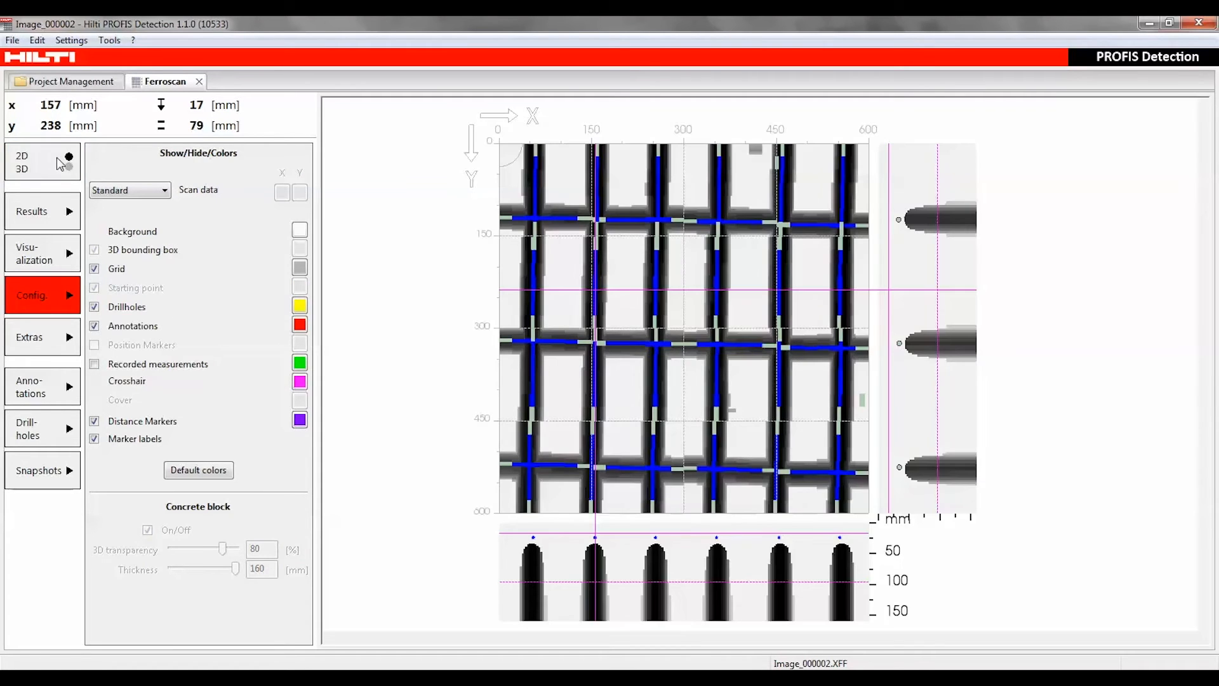
left_click(94, 364)
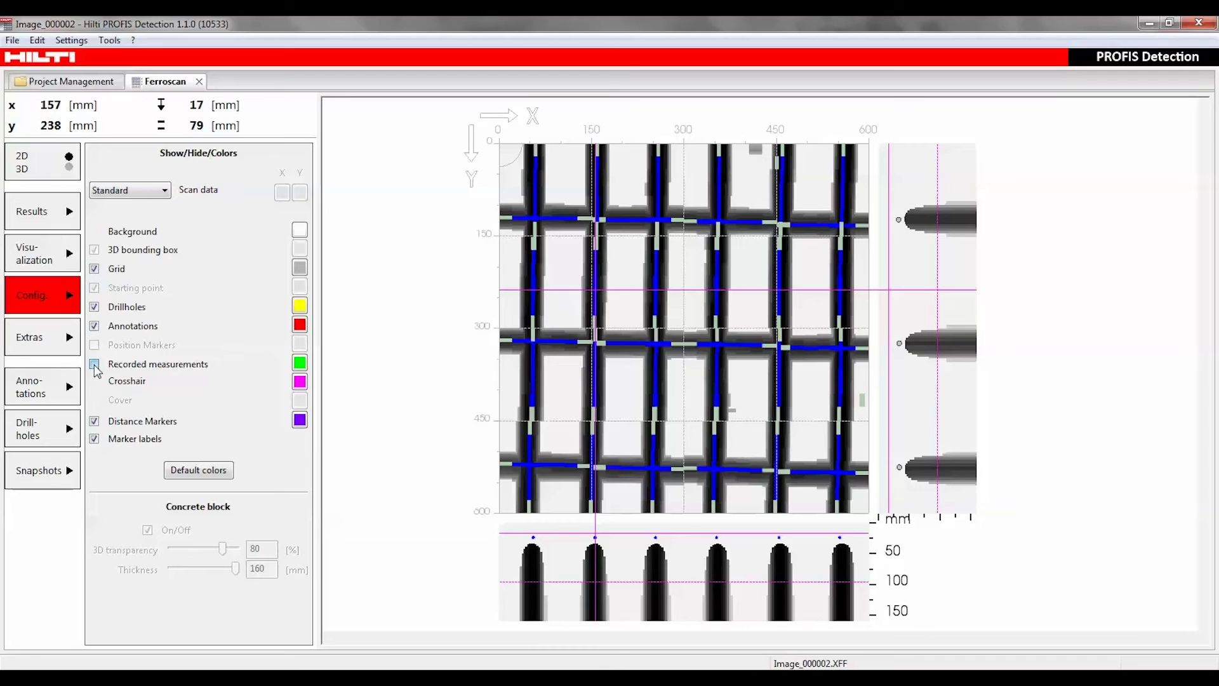
left_click(95, 364)
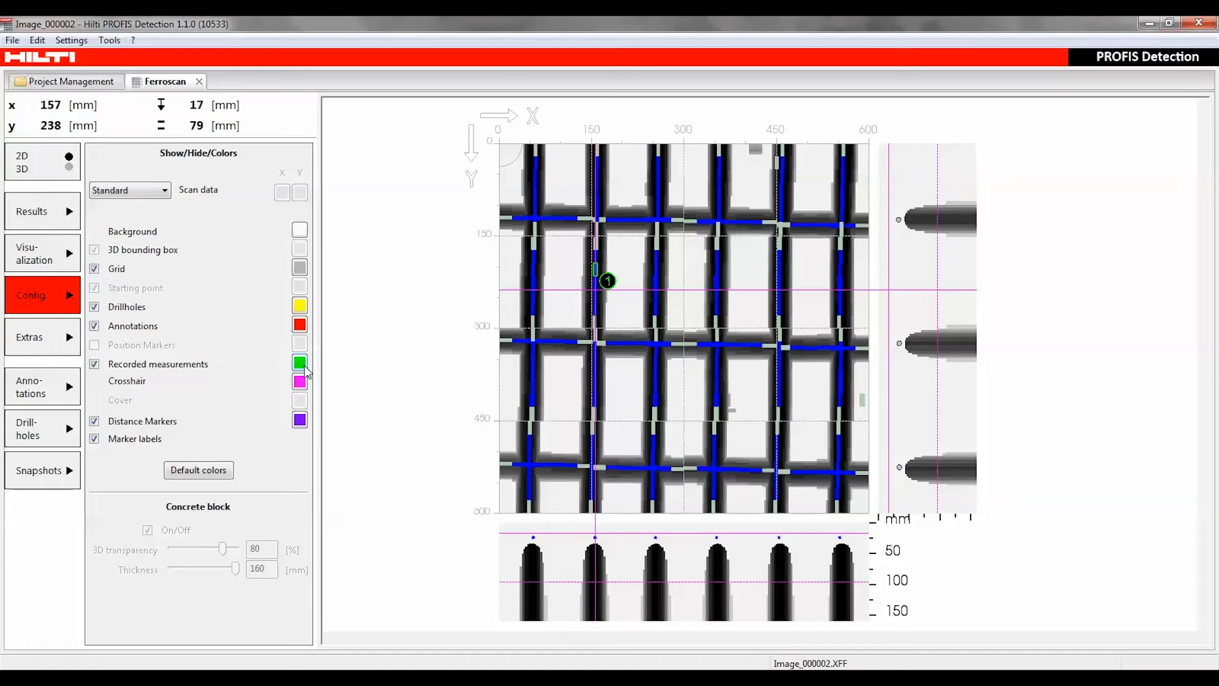
left_click(94, 364)
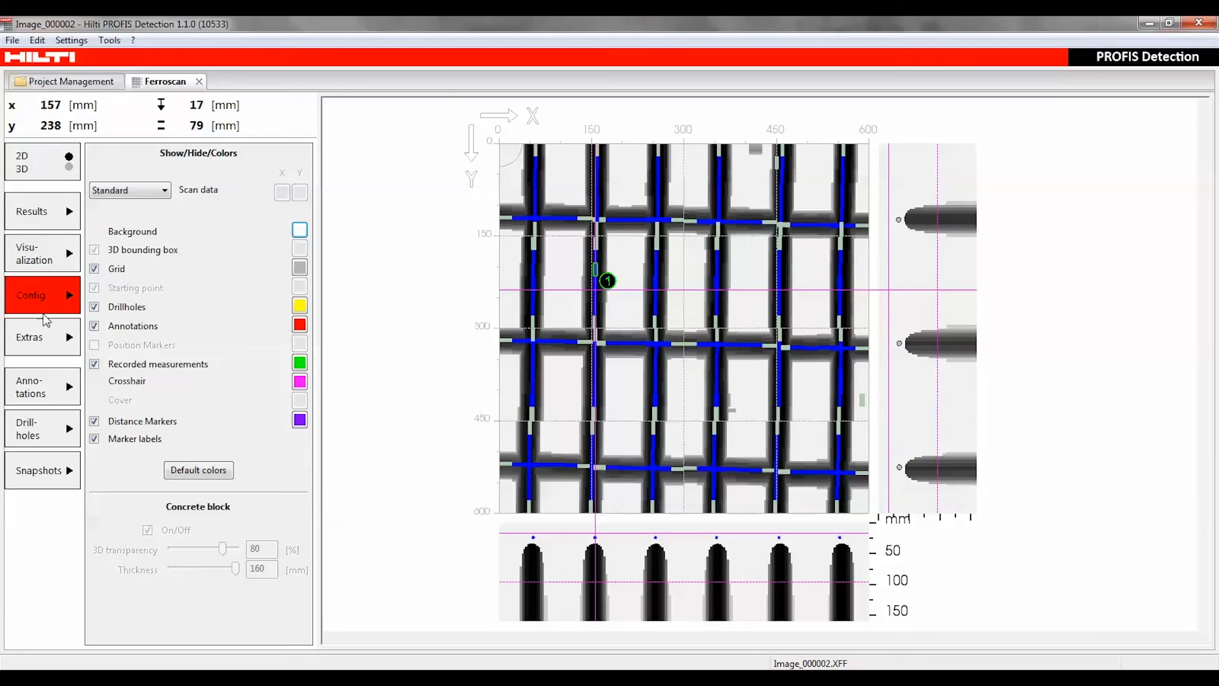
Look over the Report and Export options under Extras
left_click(42, 336)
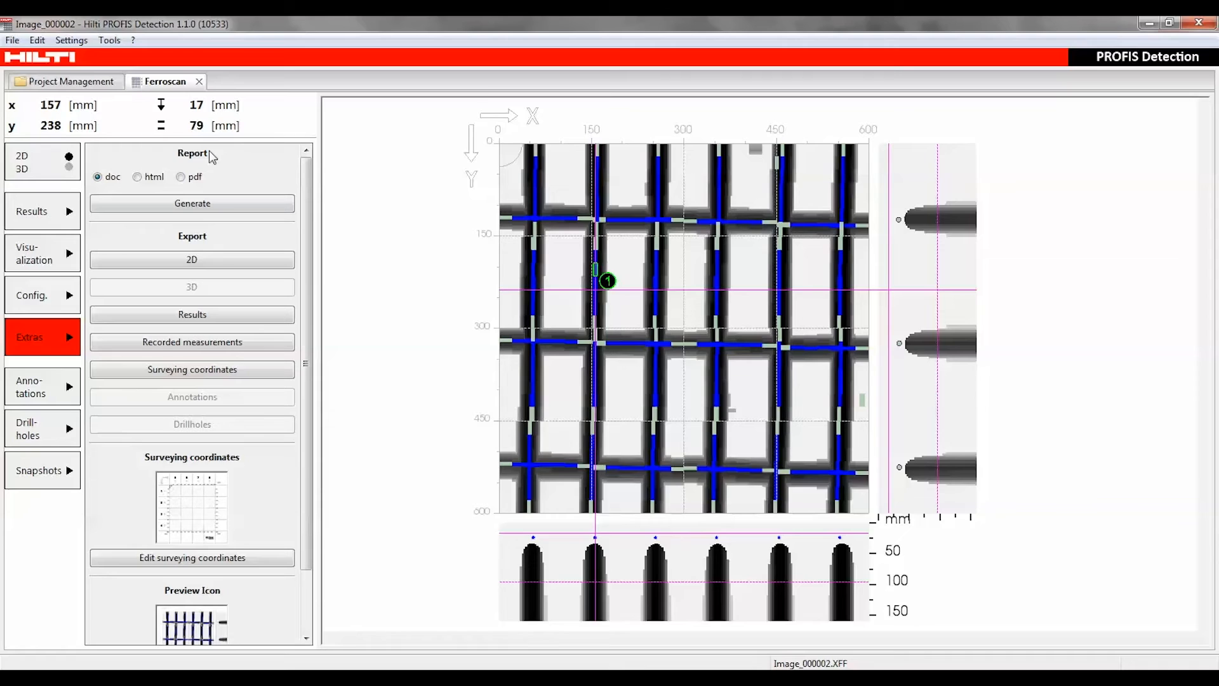
mouse_move(196, 190)
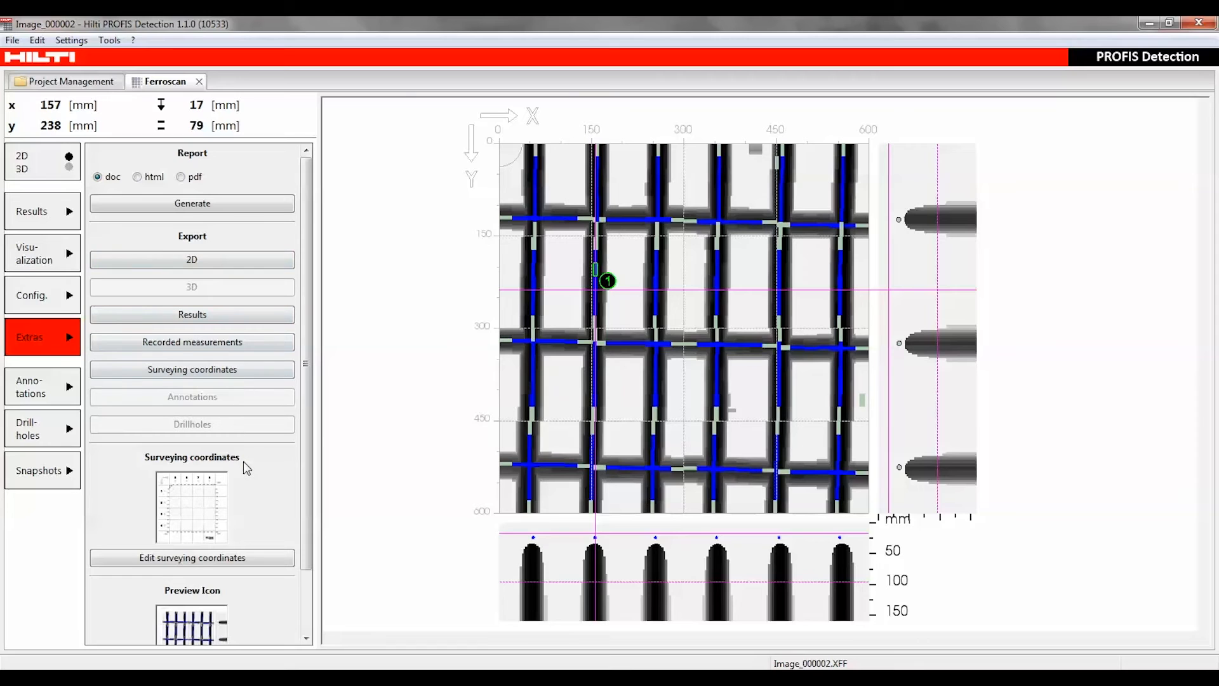
scroll("down", 3)
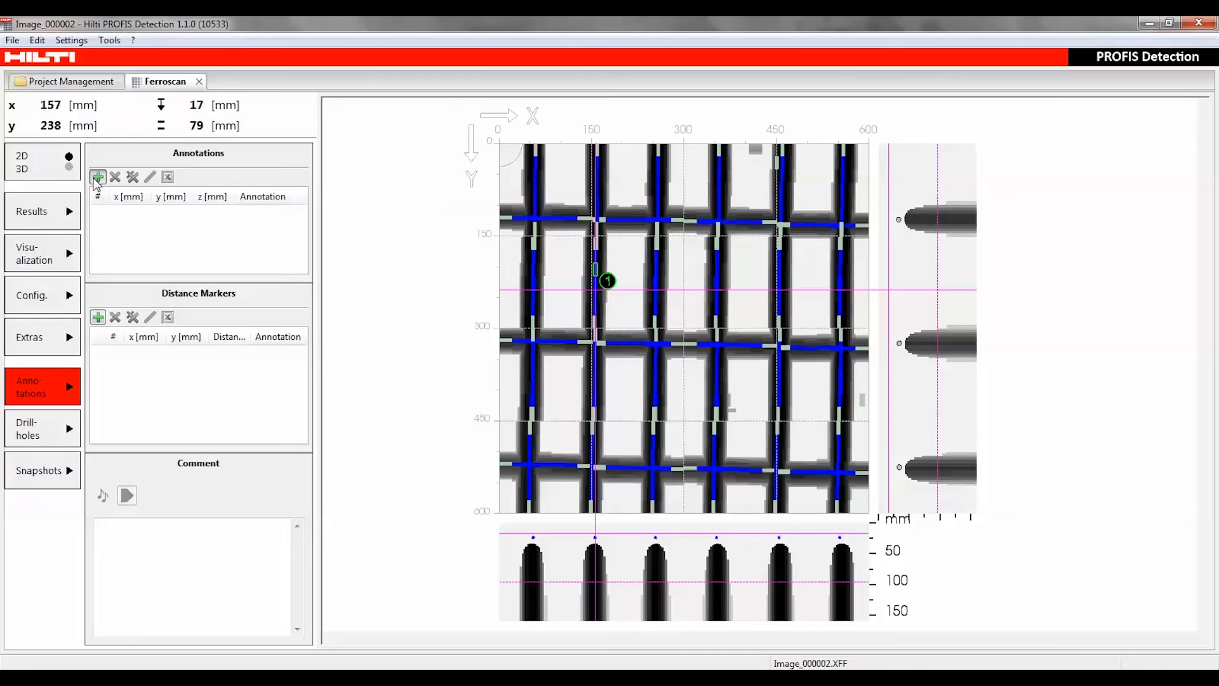
Add annotation 1 at the crosshair position 157/238/17 mm
left_click(98, 177)
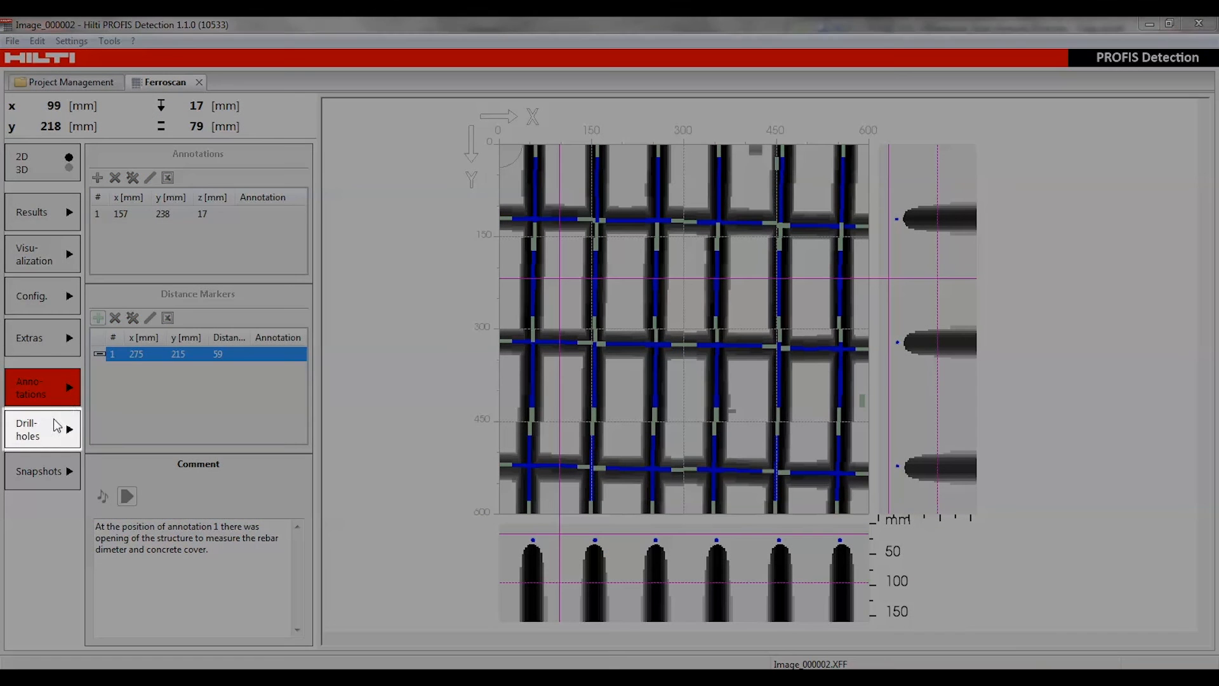
Add drill hole 1 at x 105, y 220 with 40 mm diameter between the first two vertical bars
left_click(38, 429)
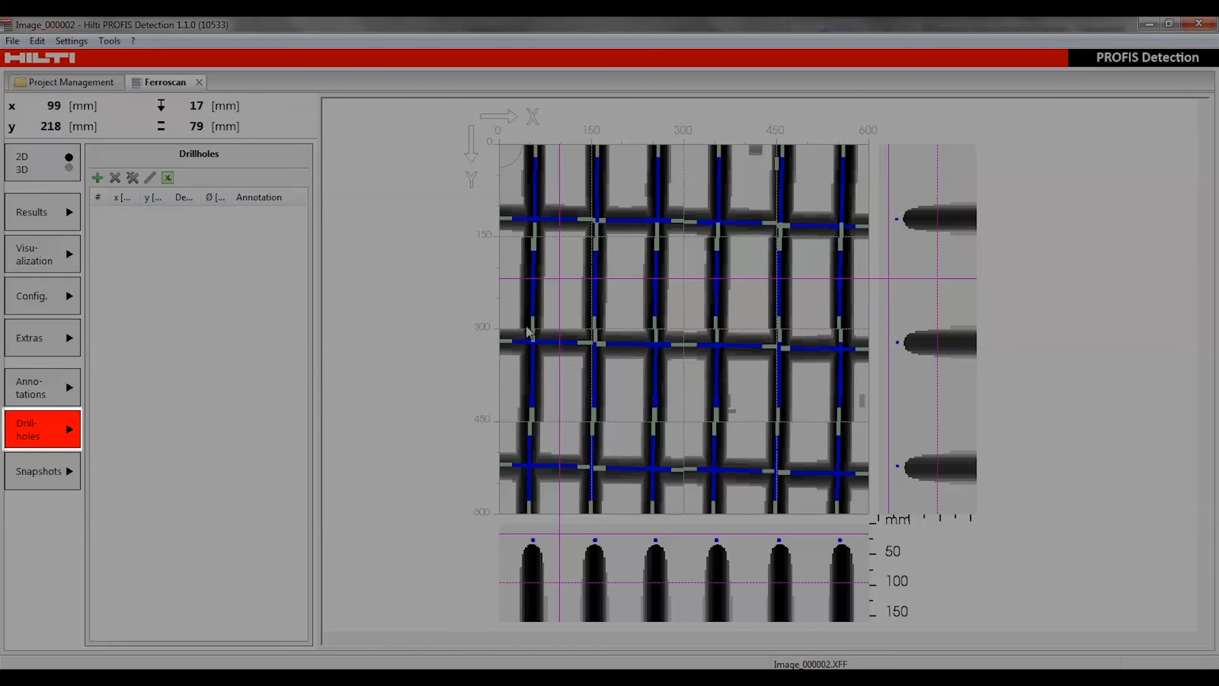
mouse_move(569, 300)
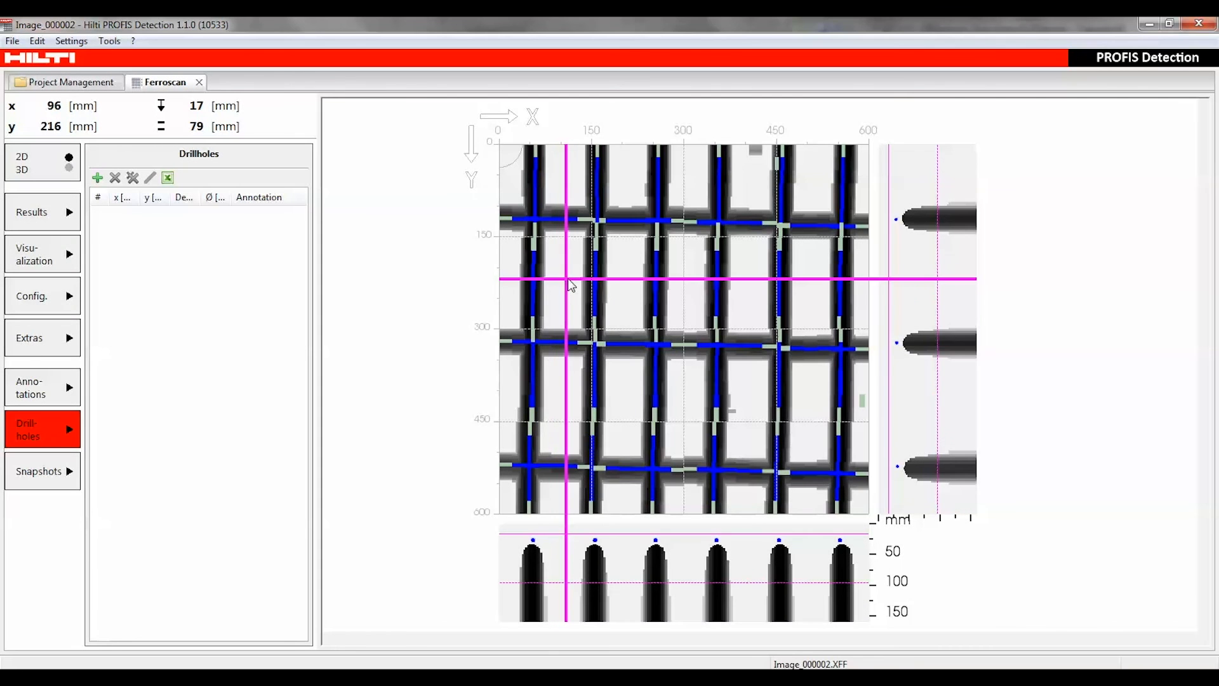
left_click(98, 177)
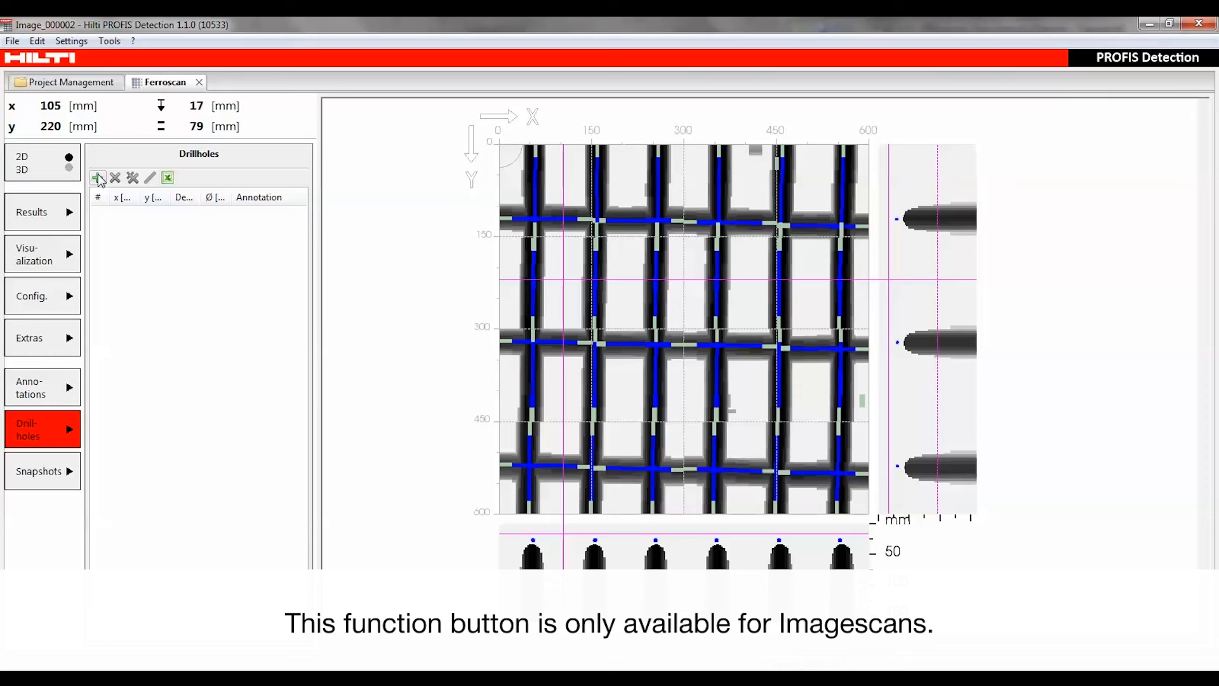
left_click(97, 177)
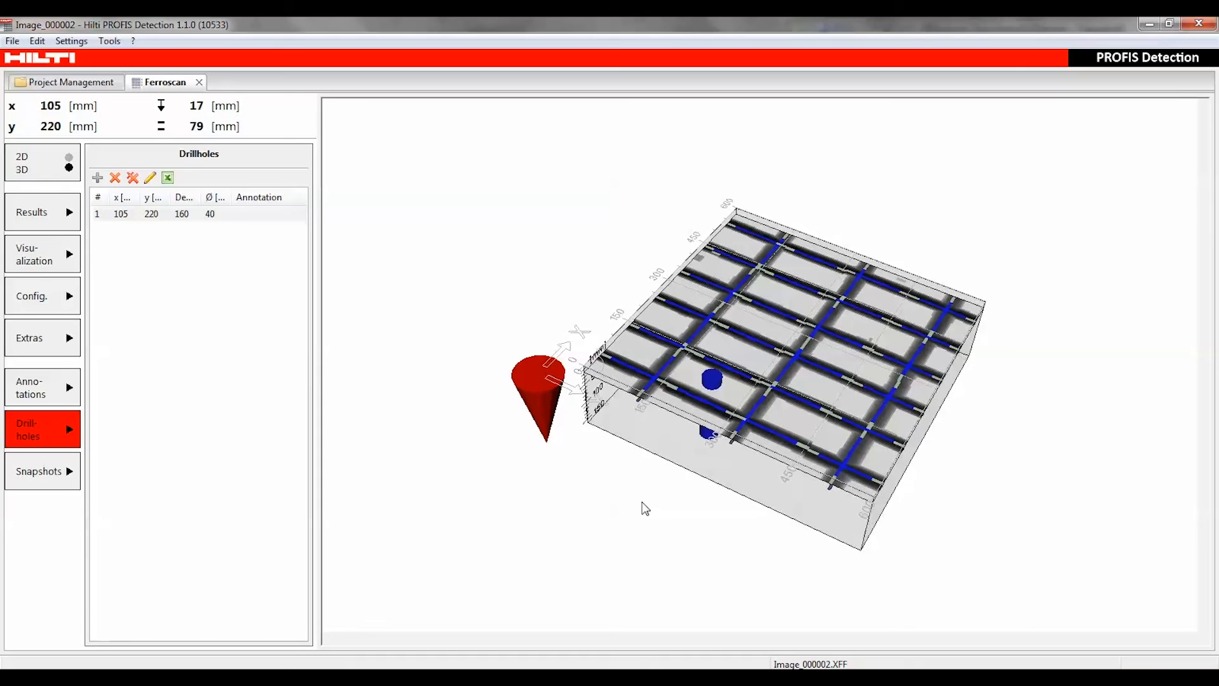
mouse_move(57, 166)
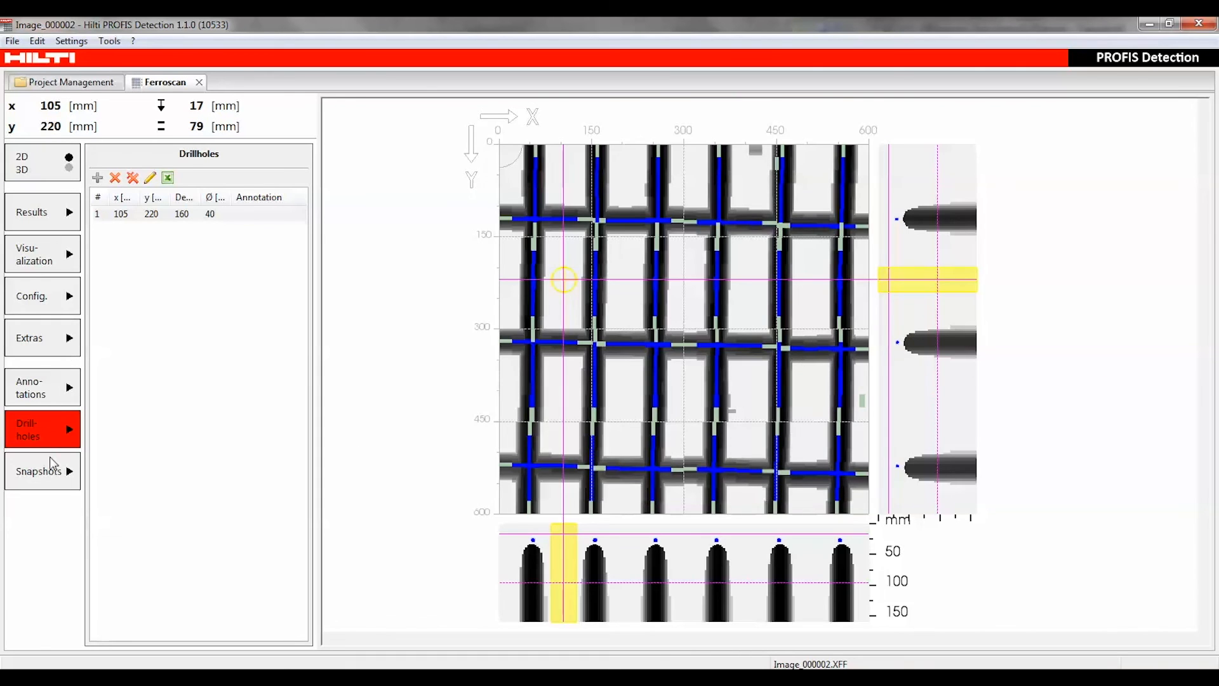
left_click(38, 472)
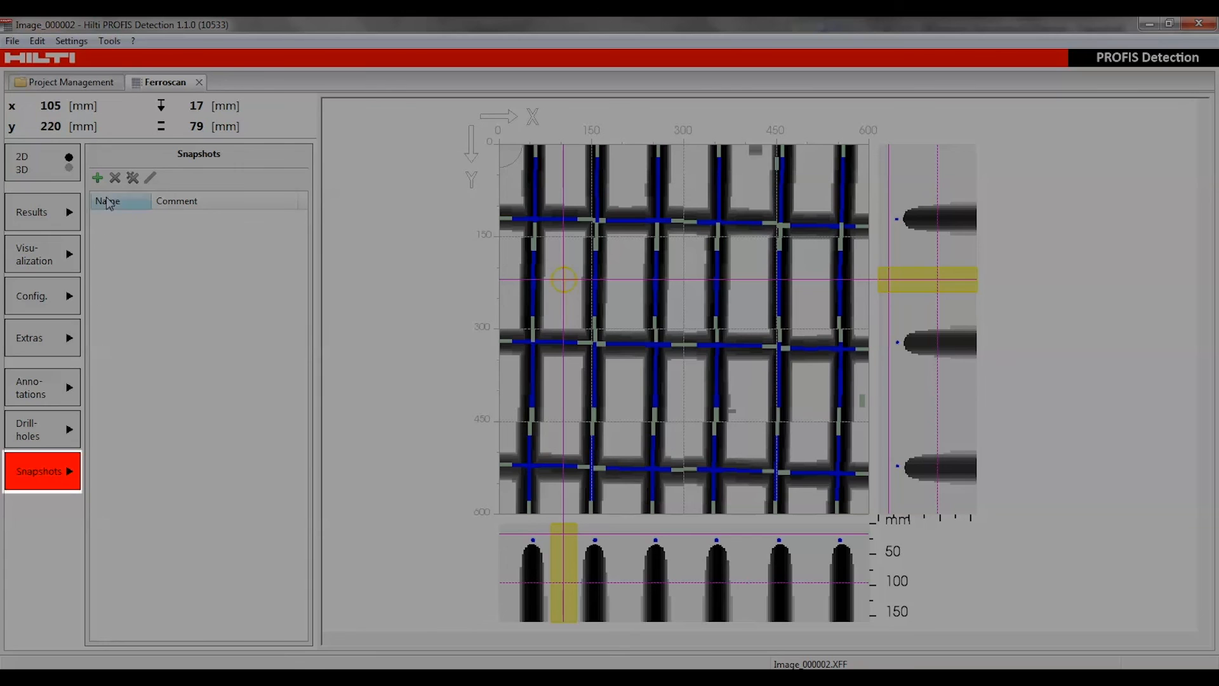
Save Snapshot 1 and show the slab with its drill hole as a 3D model
left_click(99, 178)
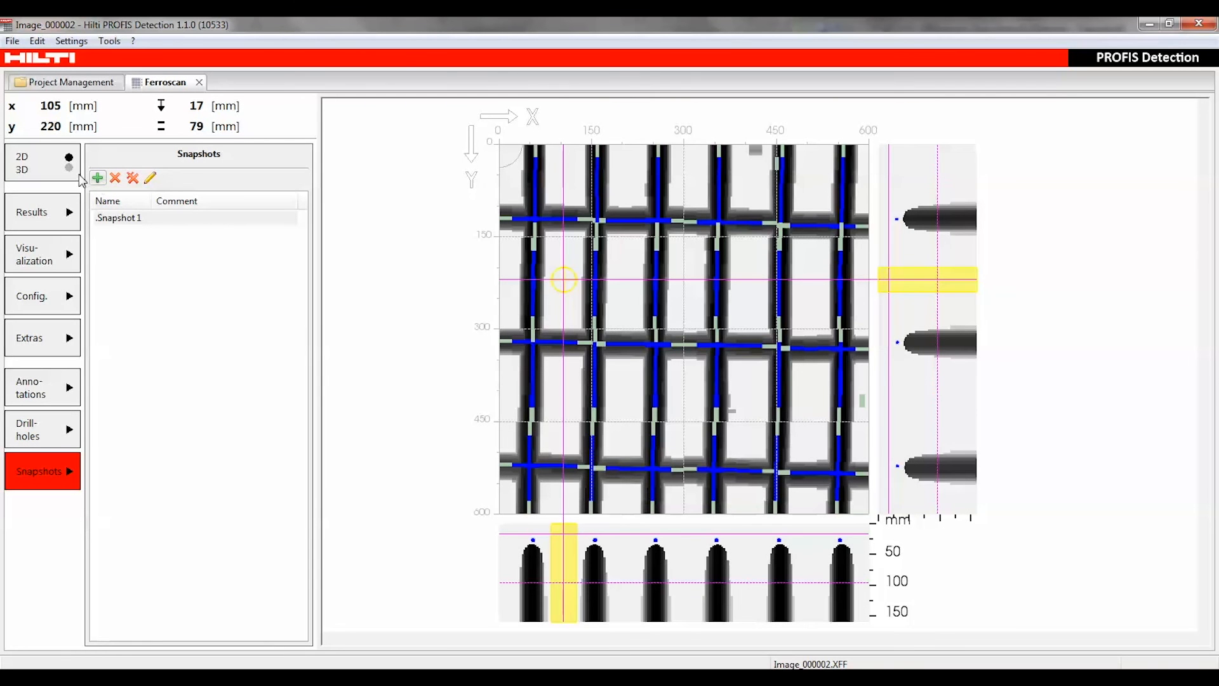
left_click(65, 170)
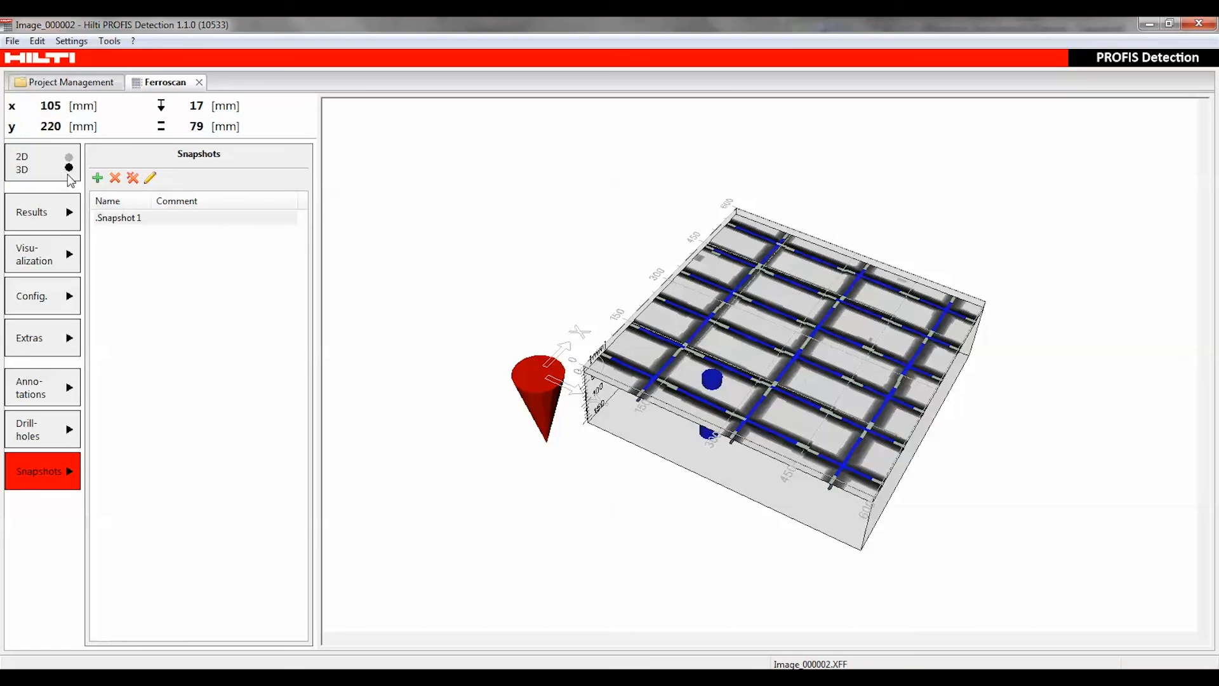